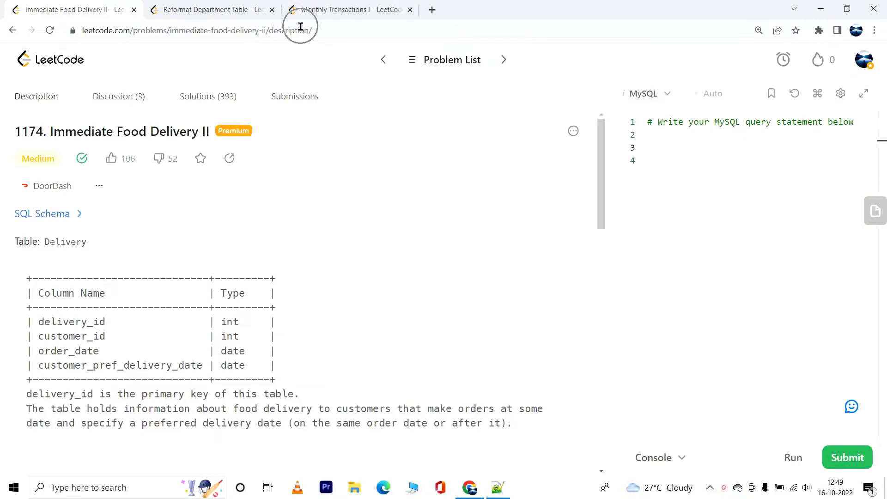
mouse_move(232, 135)
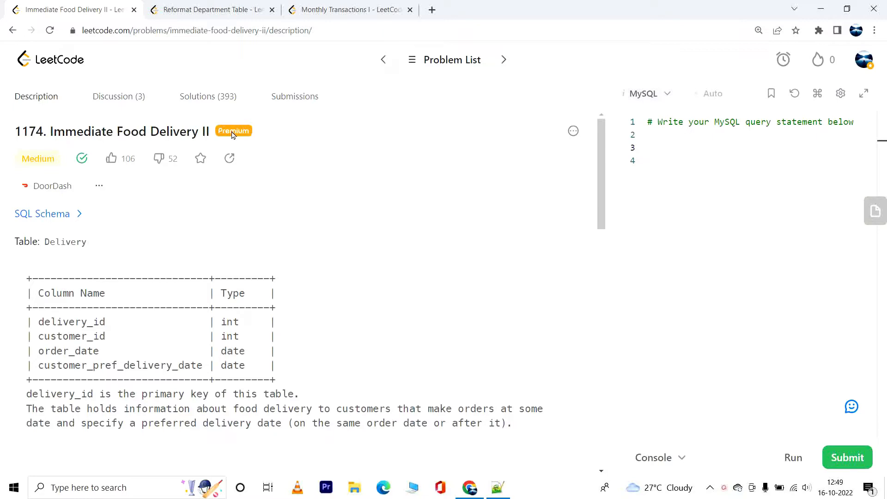
mouse_move(76, 264)
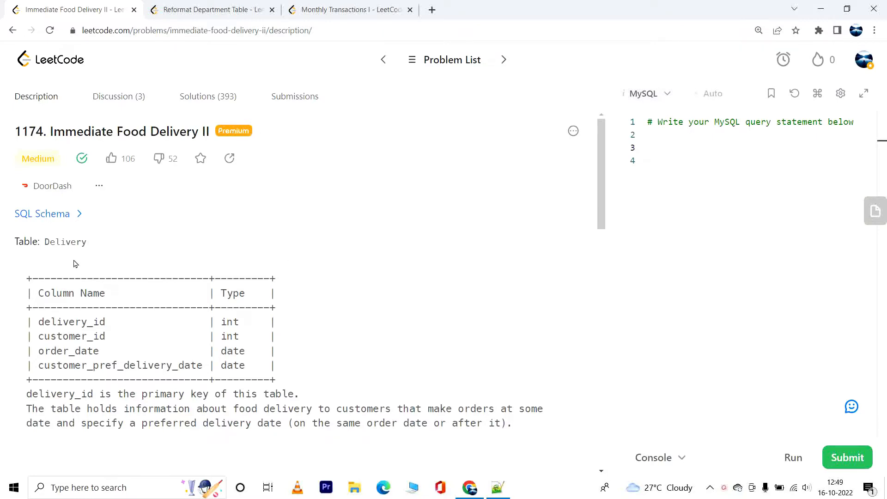
mouse_move(73, 243)
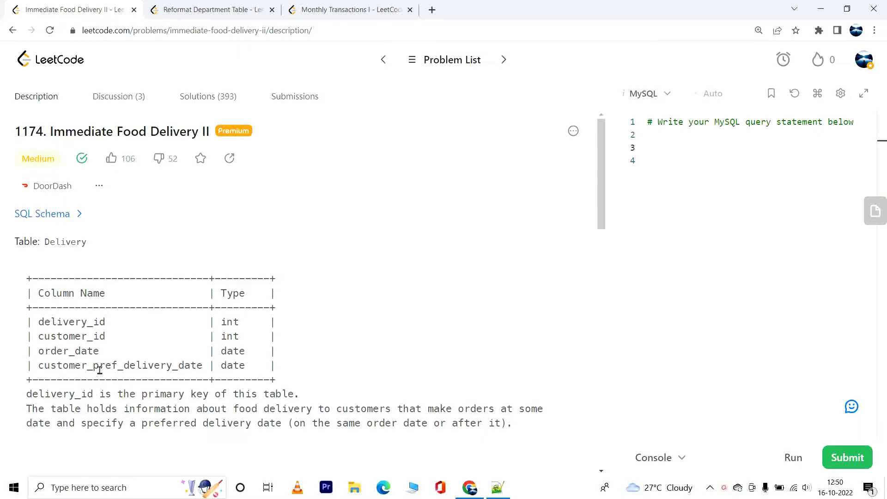
Scroll the description to the immediate/scheduled and first-order definitions and rounding requirement
scroll("down", 3)
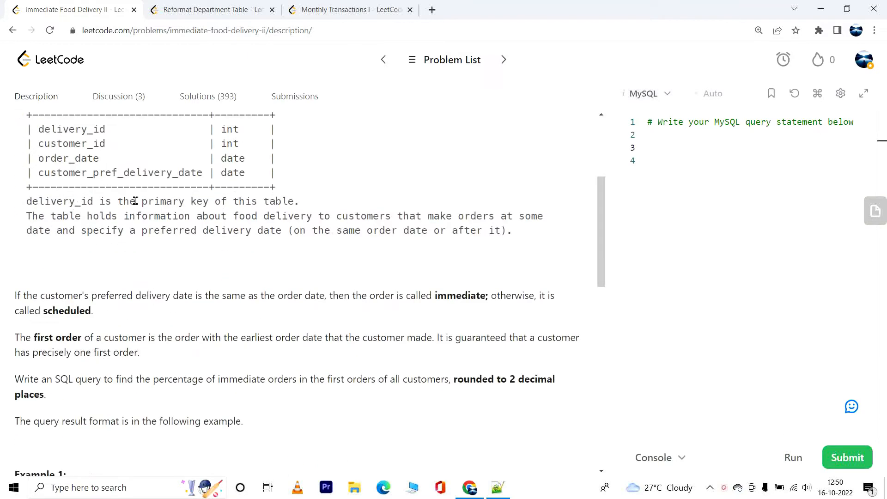
mouse_move(301, 197)
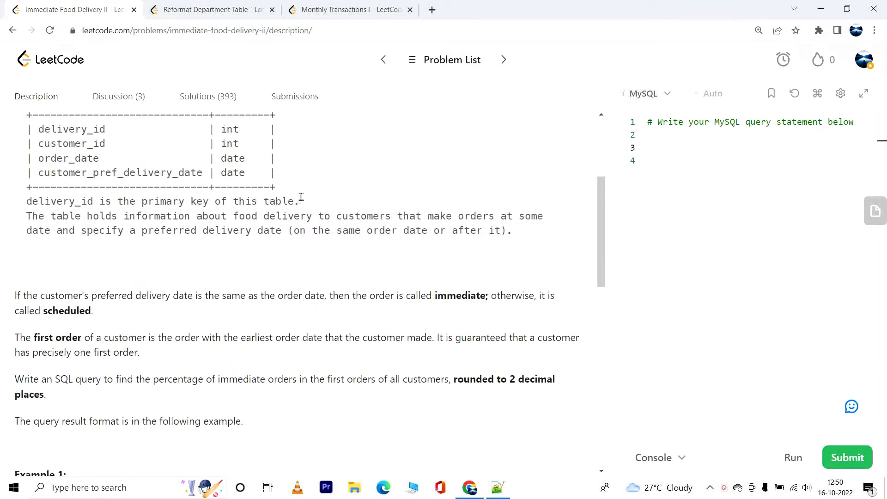
mouse_move(176, 216)
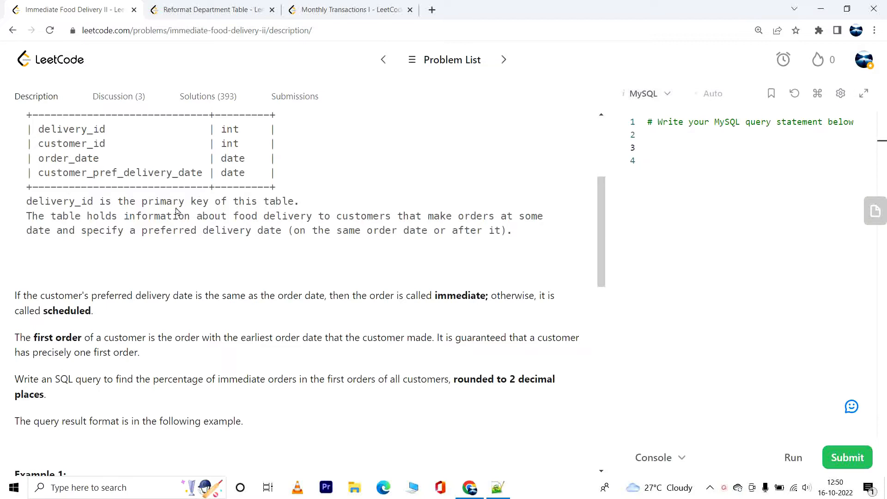
mouse_move(297, 216)
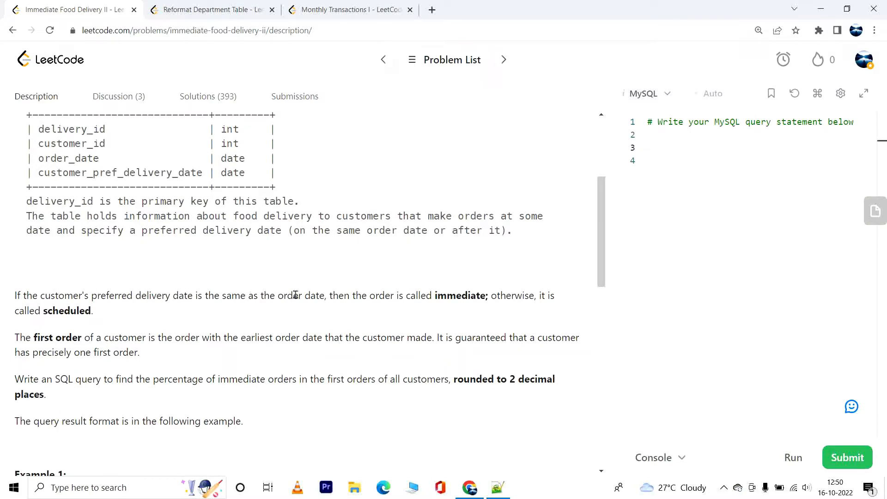
mouse_move(419, 295)
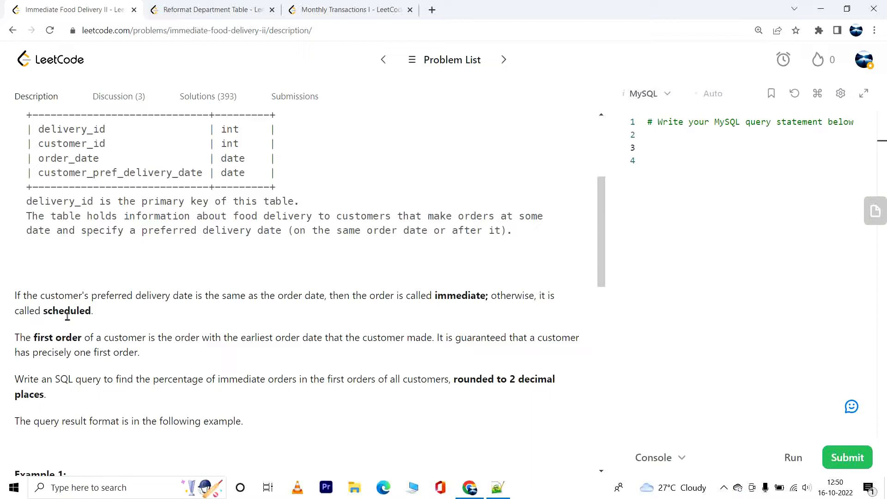
scroll("down", 3)
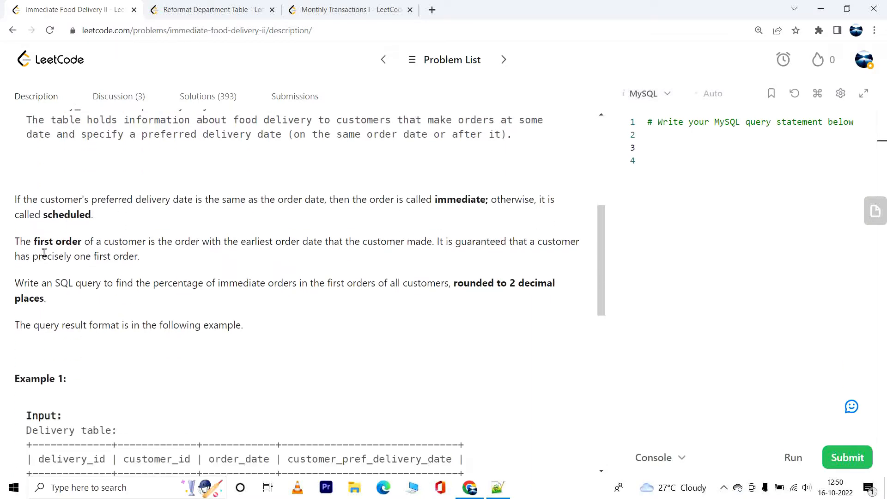
mouse_move(183, 246)
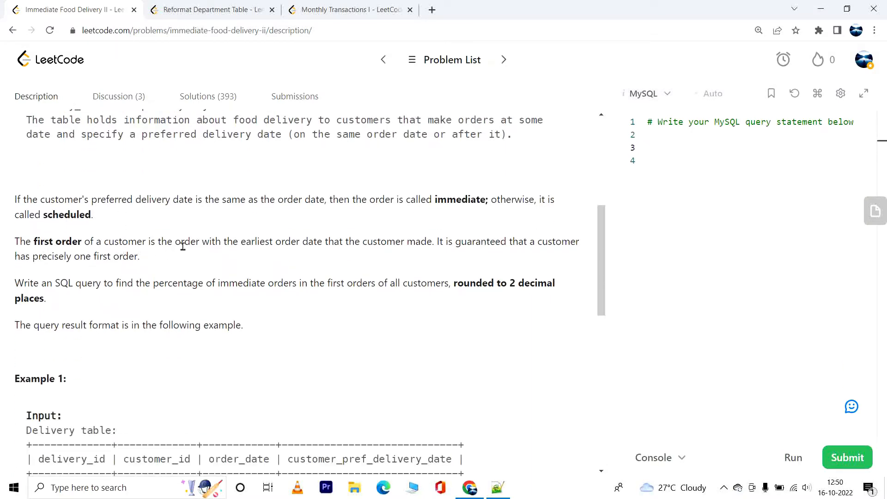
mouse_move(351, 228)
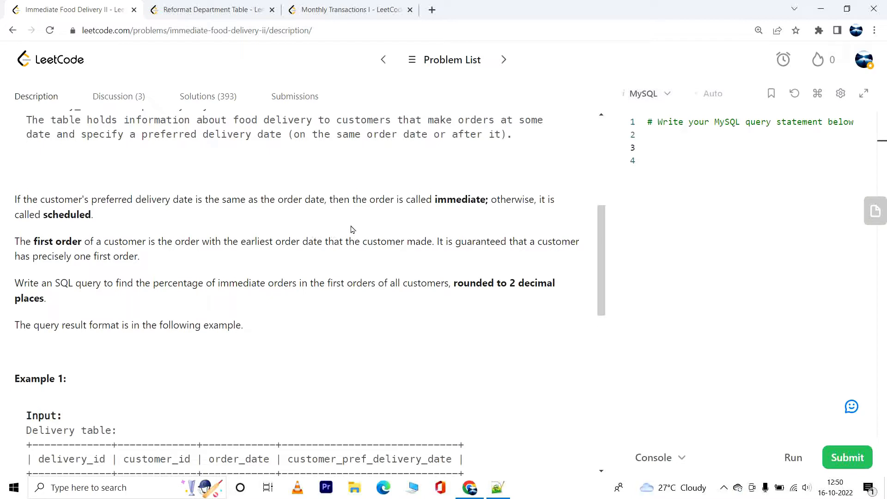
mouse_move(488, 242)
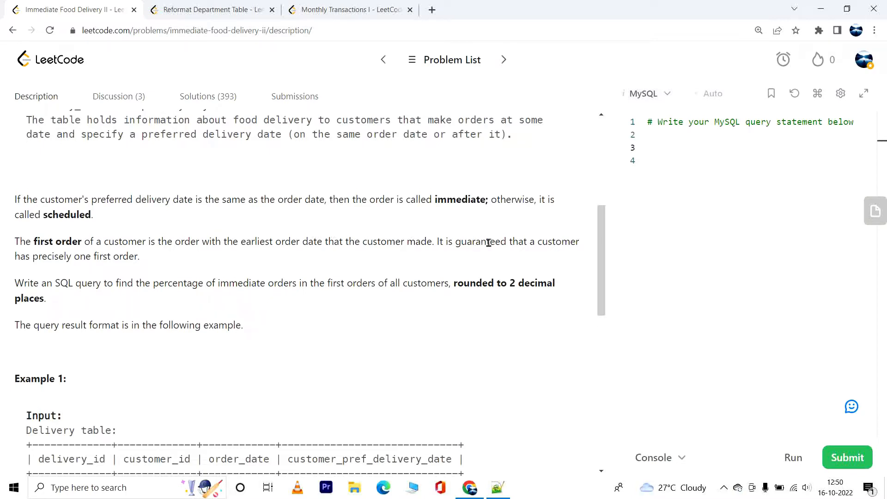
mouse_move(426, 255)
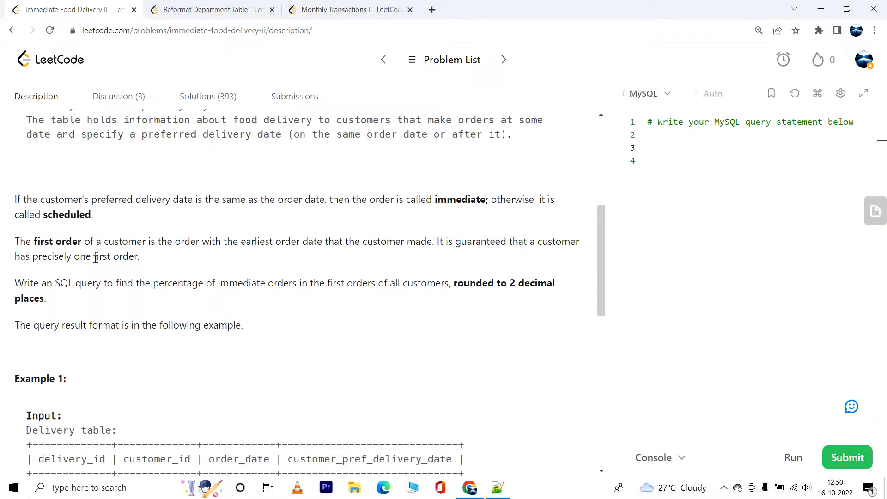
mouse_move(184, 273)
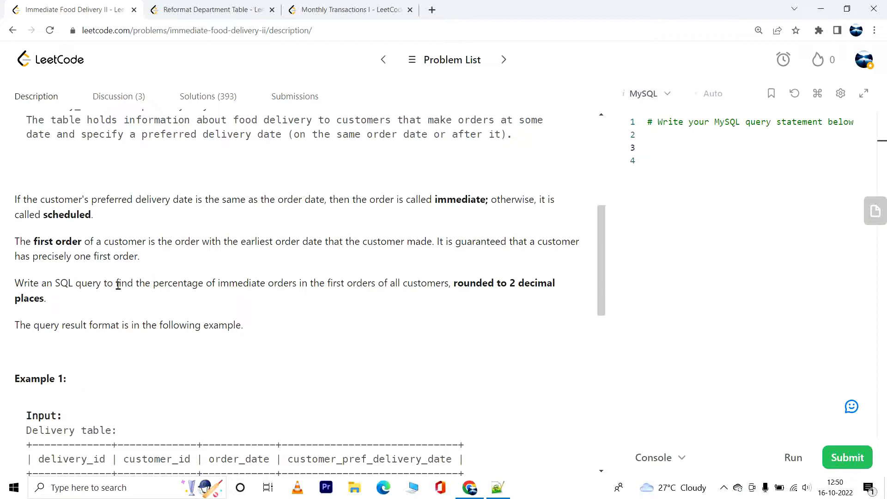
mouse_move(301, 283)
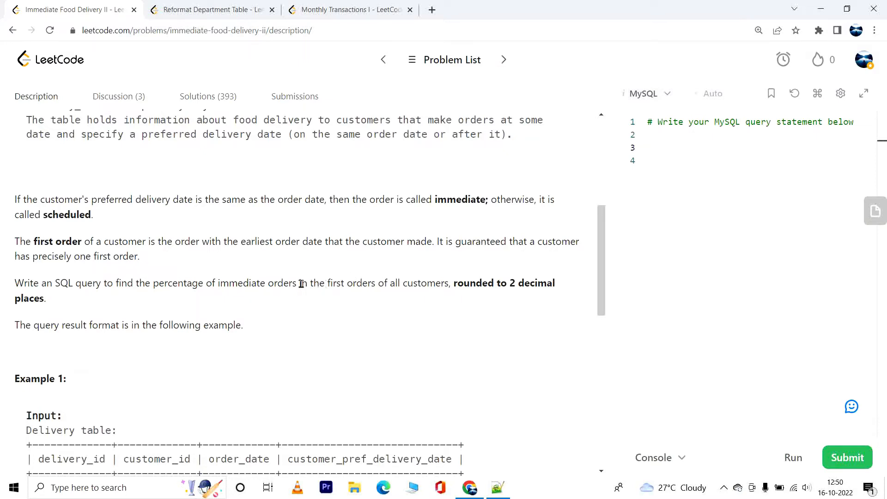
mouse_move(395, 283)
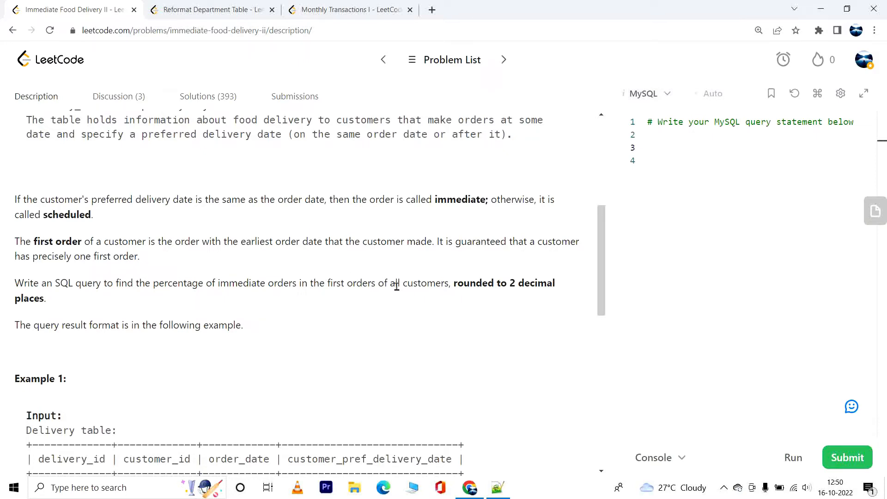
mouse_move(432, 287)
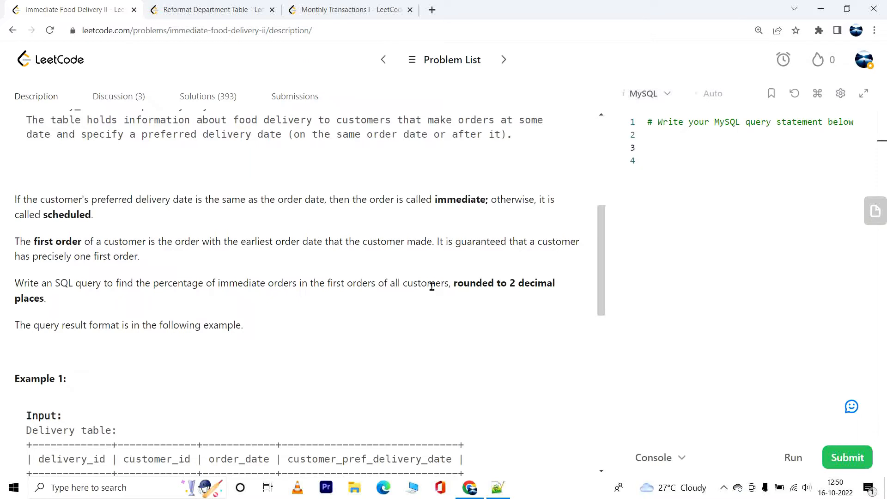
mouse_move(43, 305)
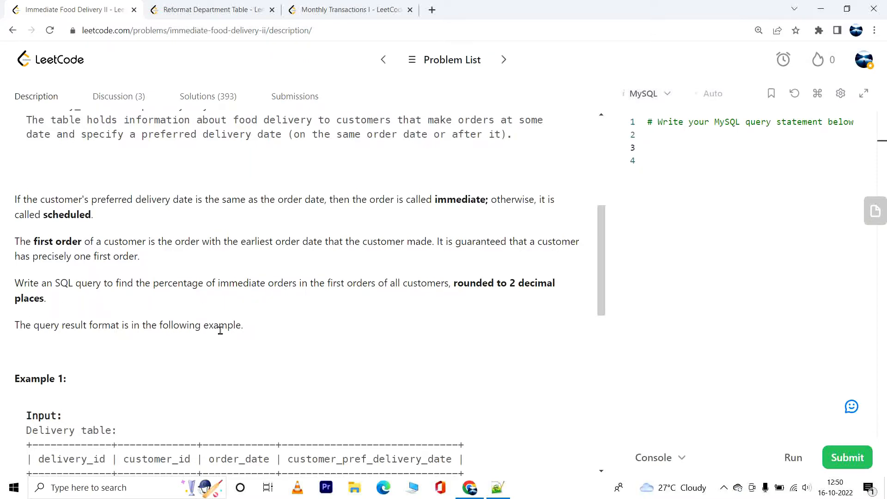
Scroll to Example 1's Delivery table, its 50.00 output and the per-customer explanation
scroll("down", 3)
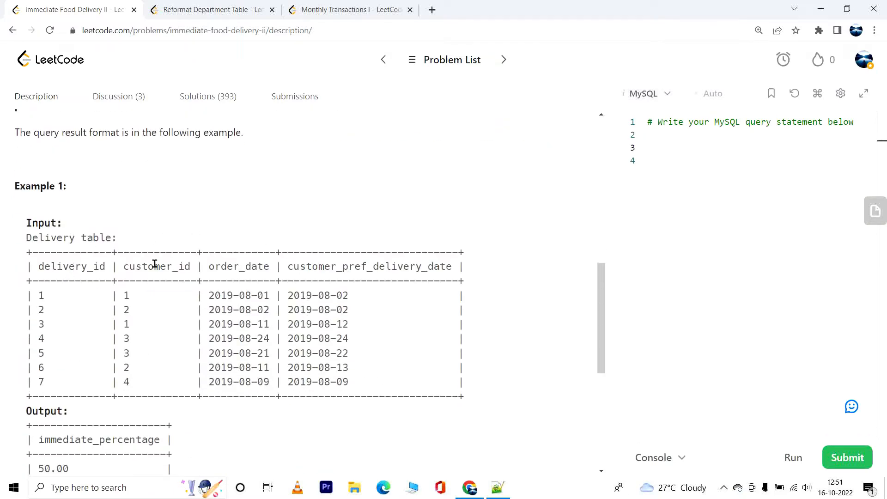
mouse_move(358, 266)
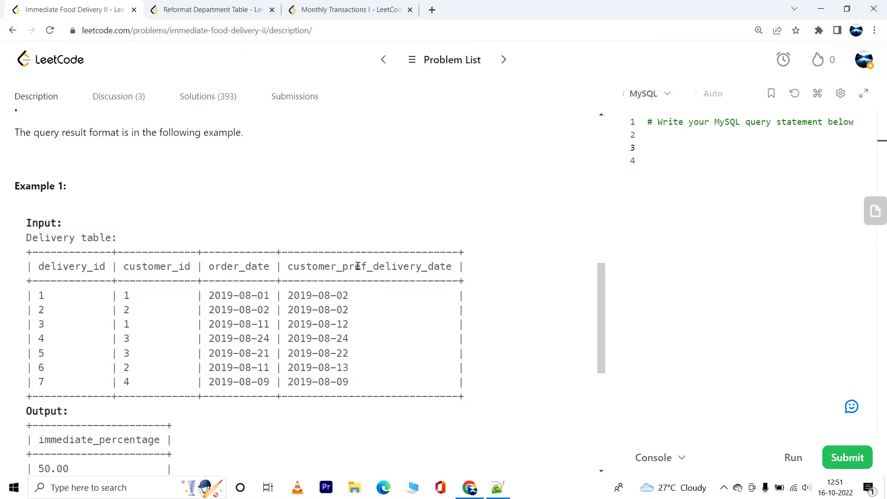
mouse_move(406, 269)
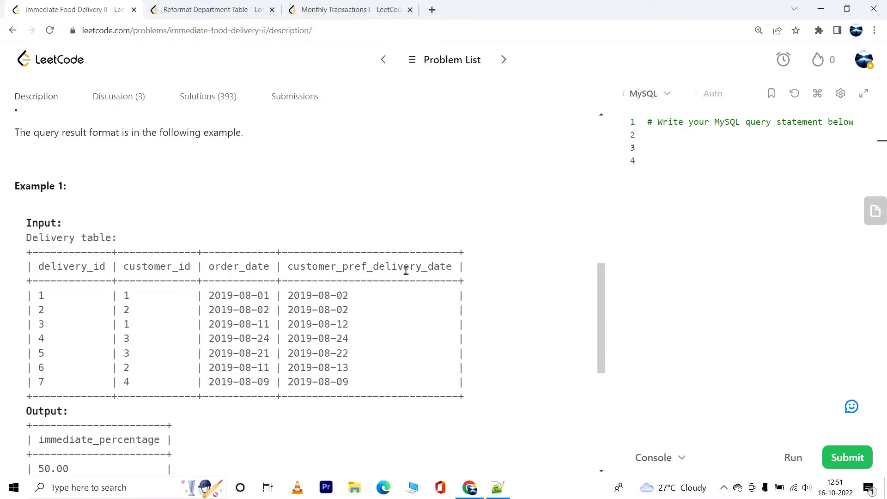
scroll("down", 3)
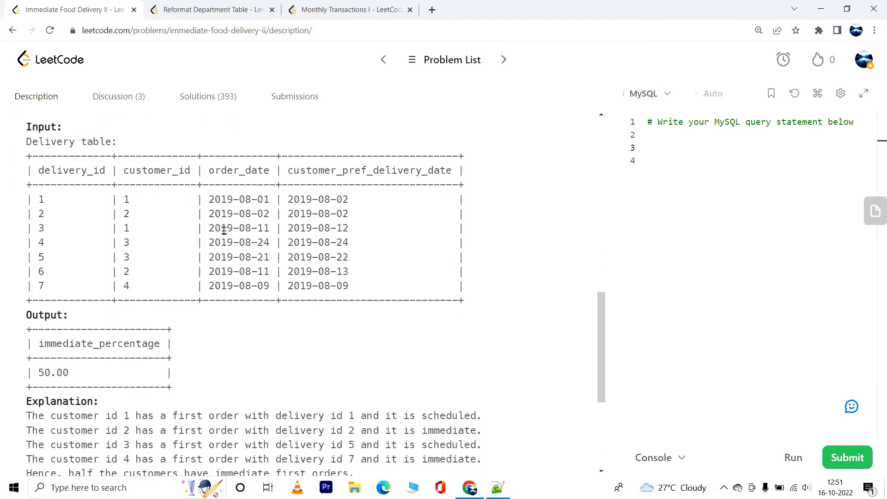
double_click(97, 343)
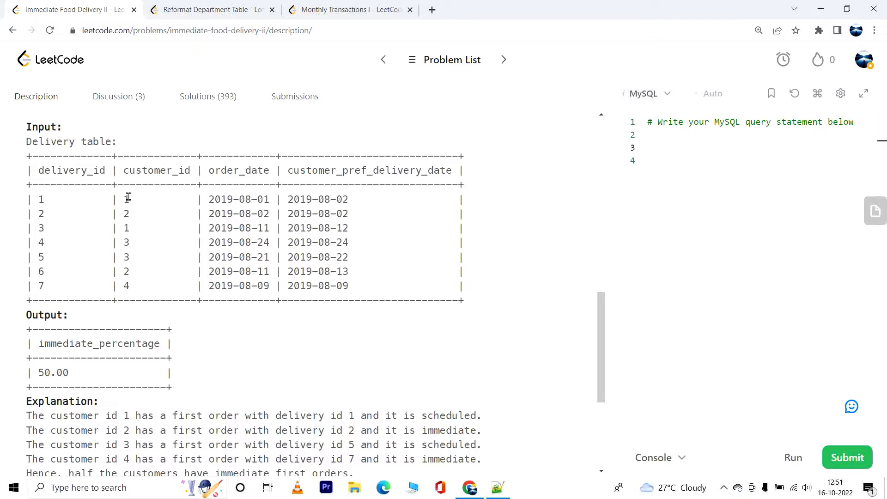
mouse_move(274, 212)
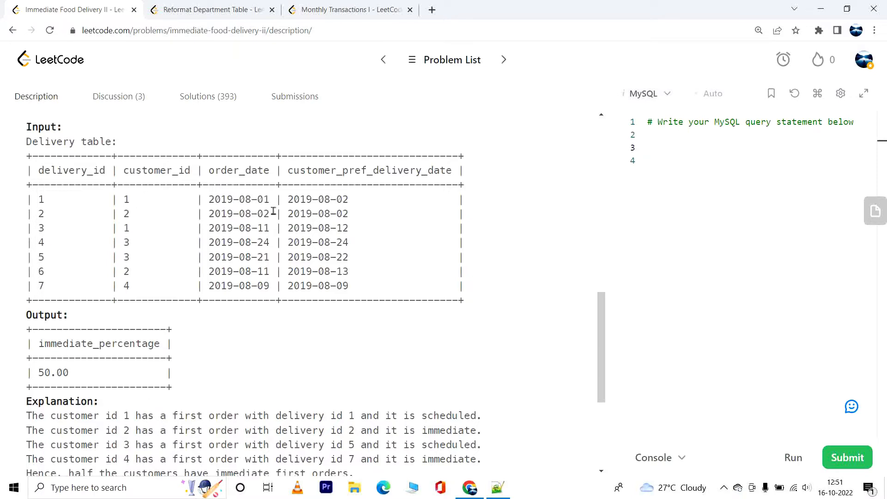
double_click(238, 199)
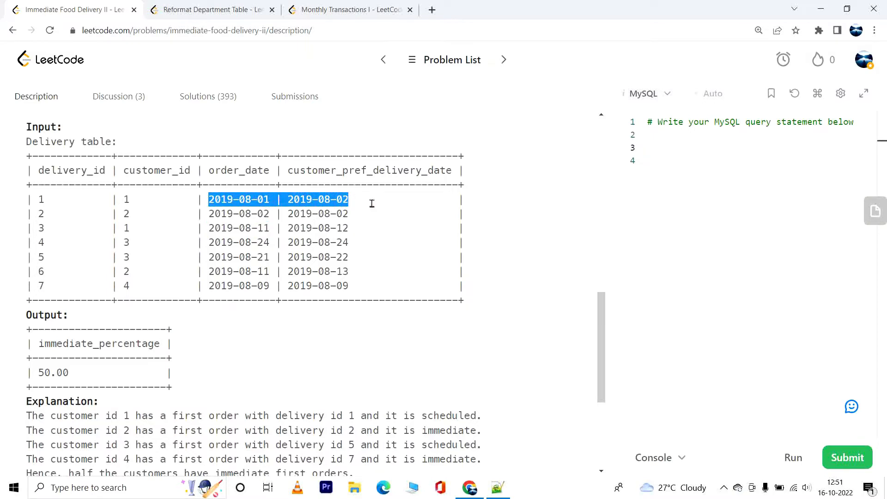
mouse_move(445, 172)
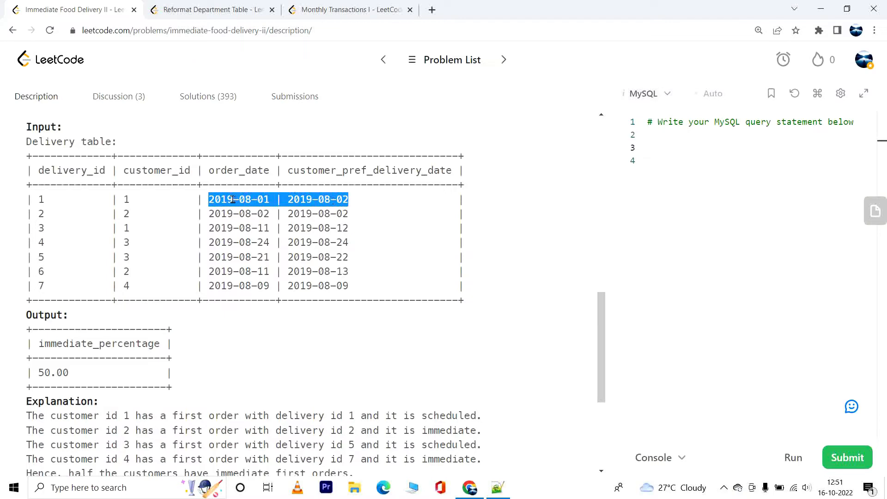
mouse_move(246, 196)
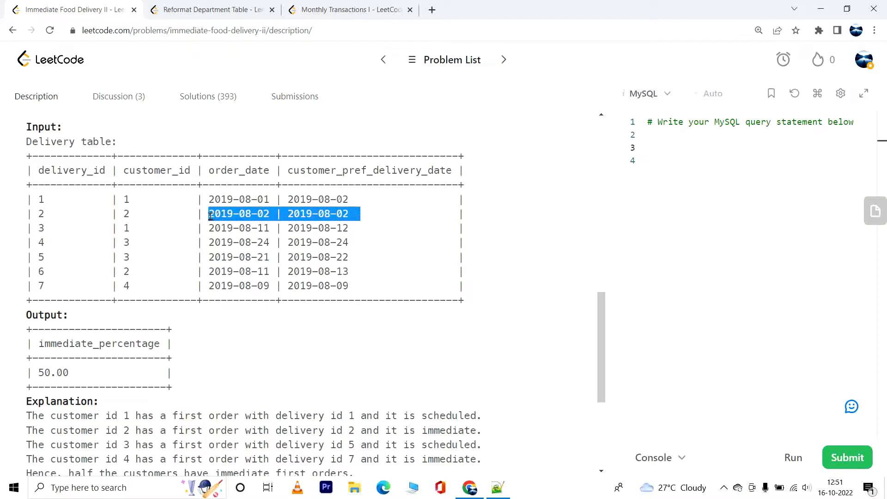
mouse_move(277, 216)
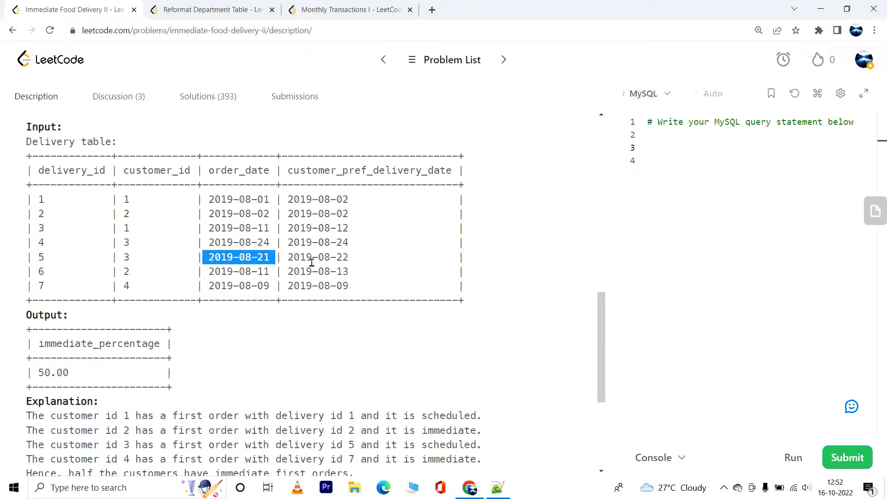
mouse_move(377, 258)
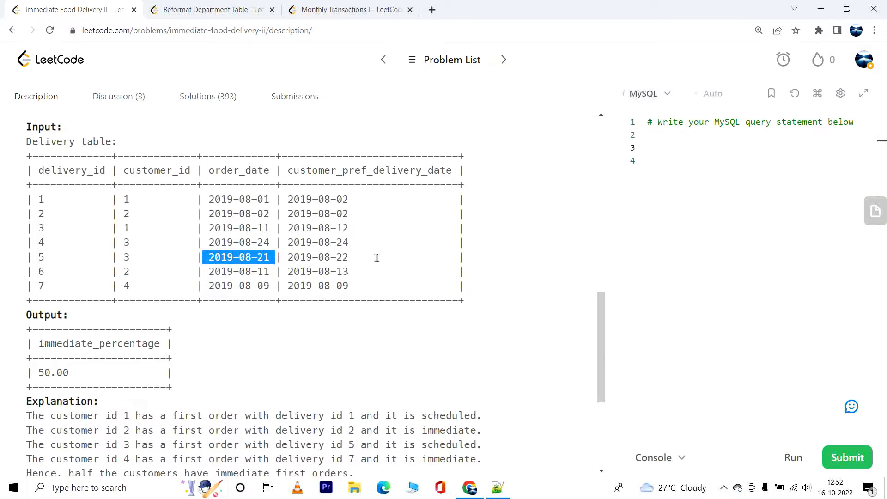
left_click_drag(238, 256, 317, 257)
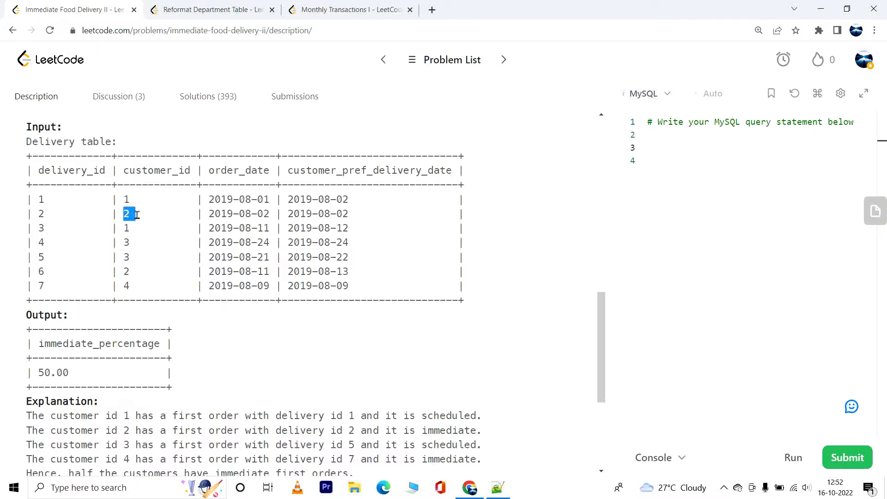
mouse_move(364, 291)
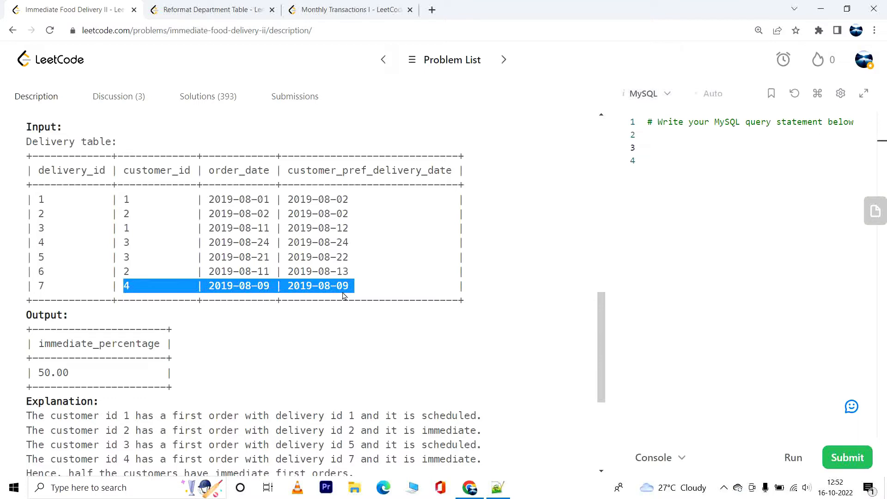
mouse_move(244, 286)
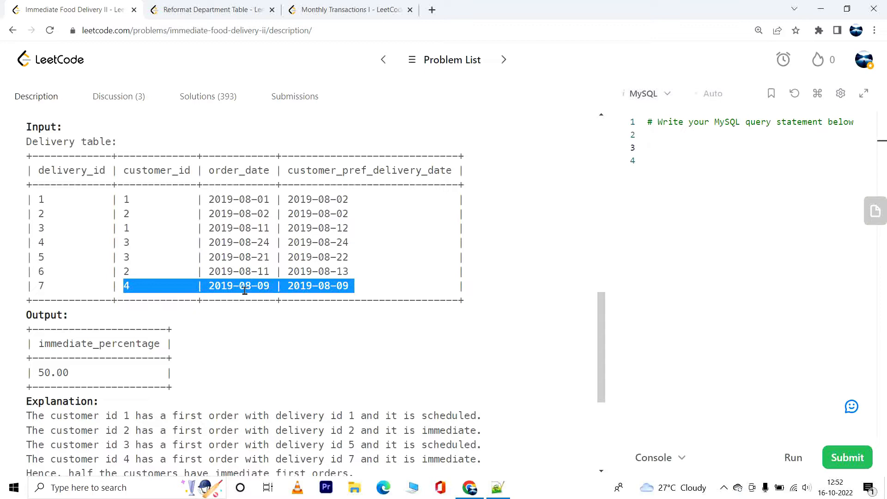
mouse_move(268, 252)
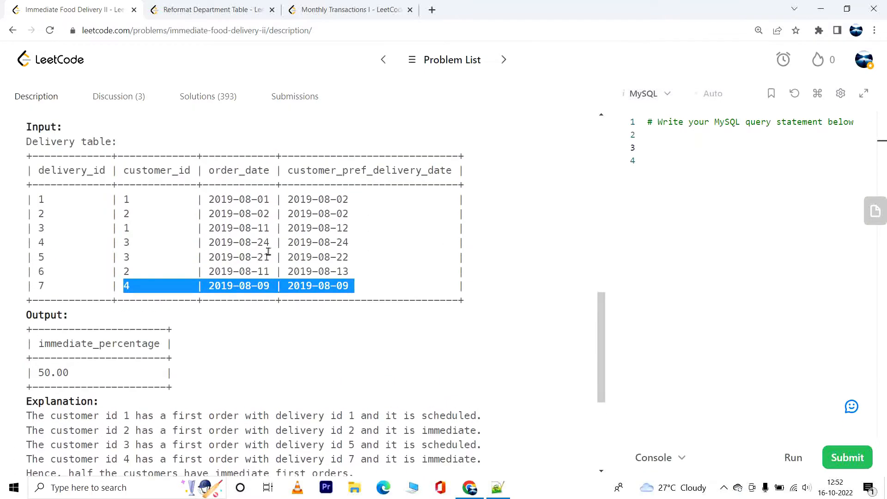
mouse_move(129, 244)
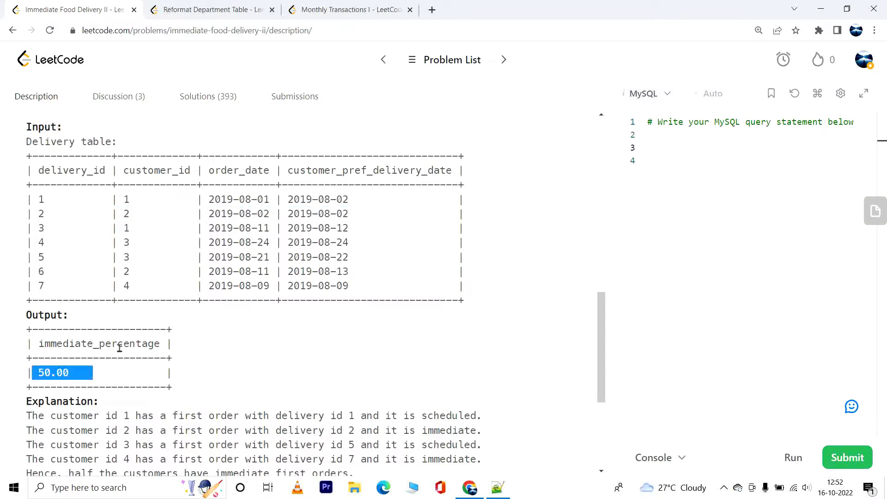
mouse_move(102, 387)
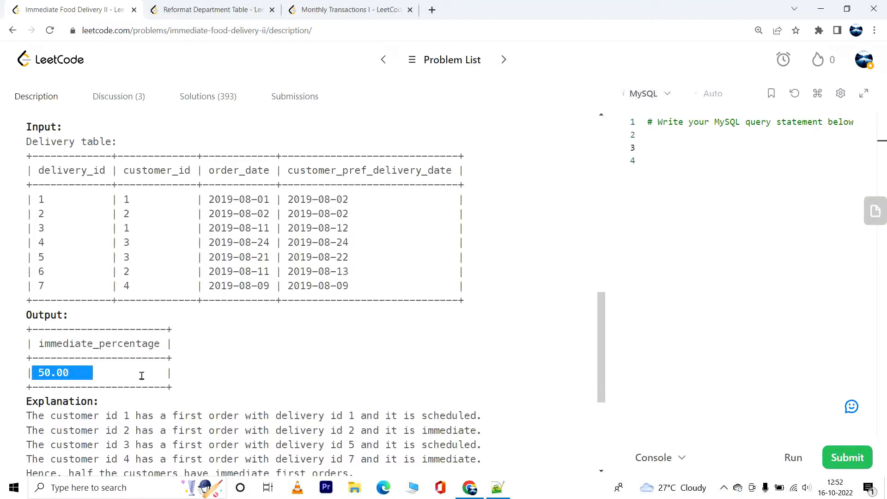
Bring the full explanation into view, highlight it to read, then clear the highlight
scroll("down", 3)
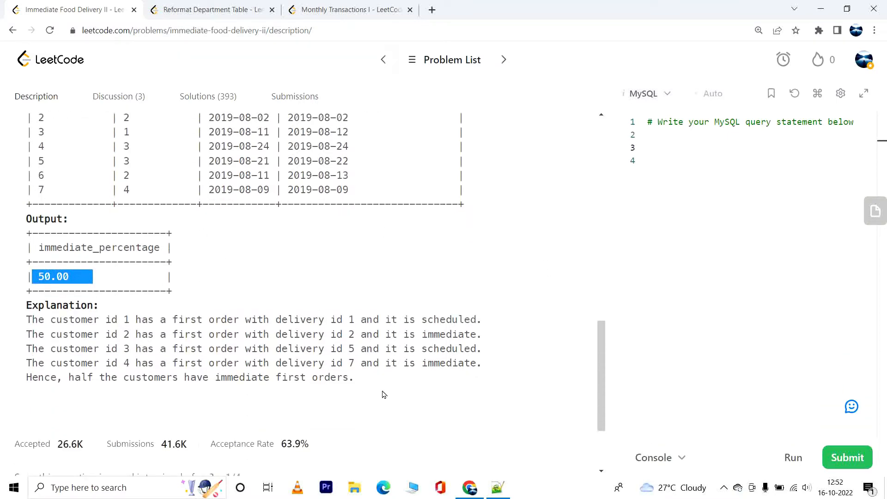
left_click_drag(26, 319, 354, 378)
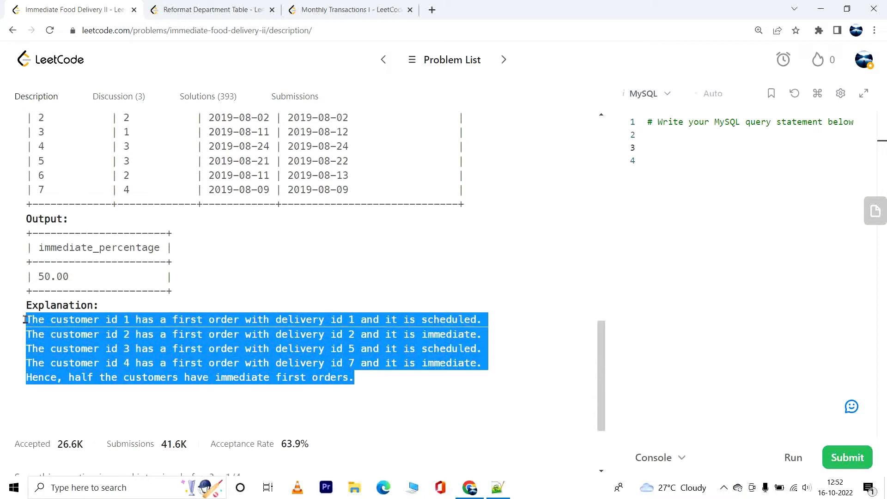
left_click(460, 309)
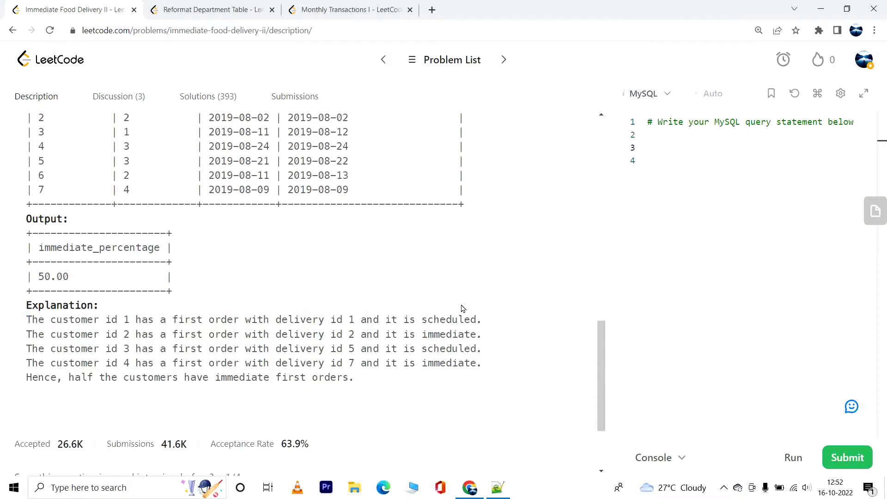
mouse_move(595, 278)
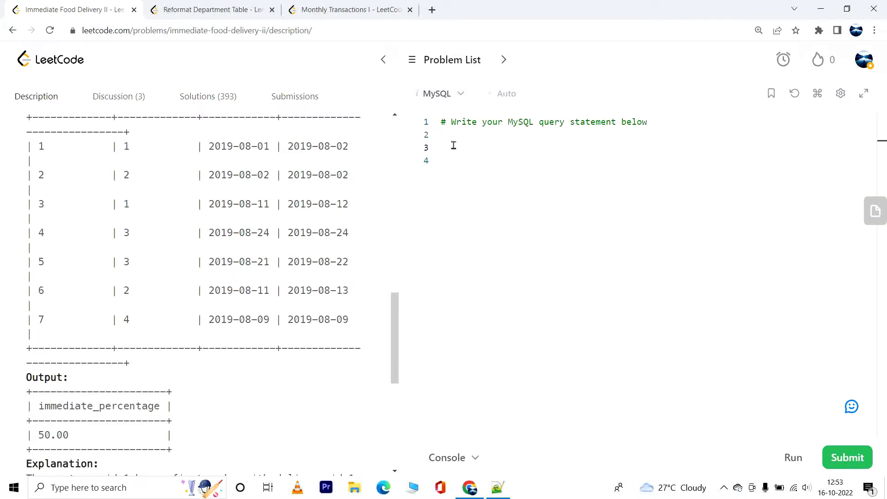
Begin the first_orders CTE selecting customer_id and min(order_date)
type("with firs")
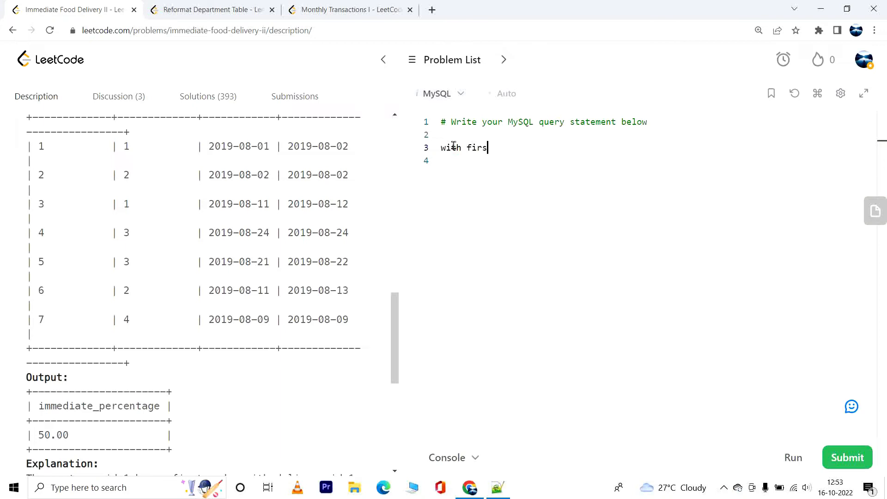
type("t_")
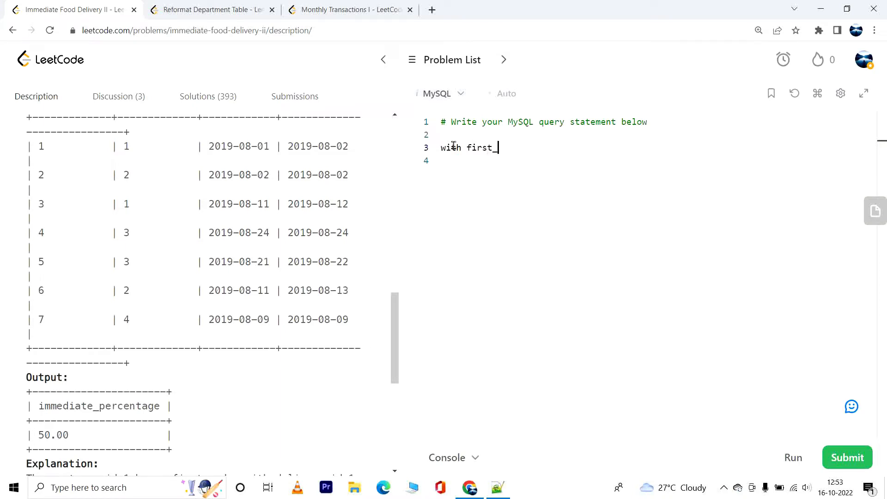
type("orders")
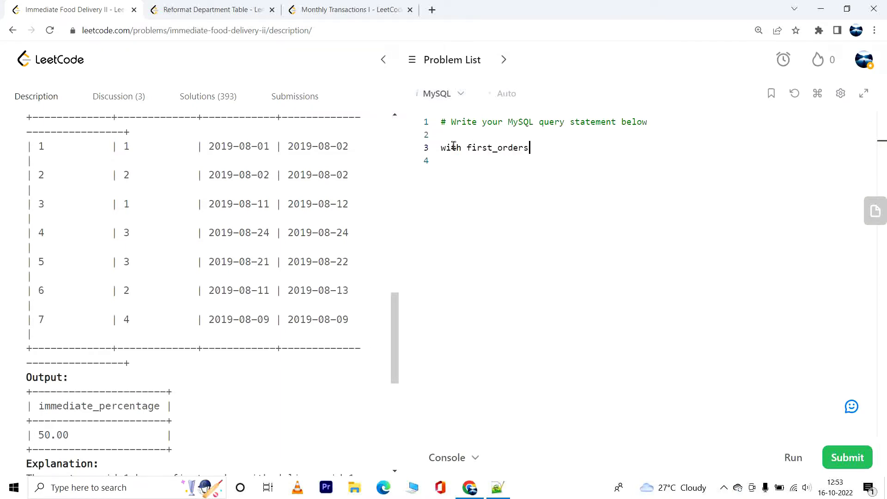
type("as")
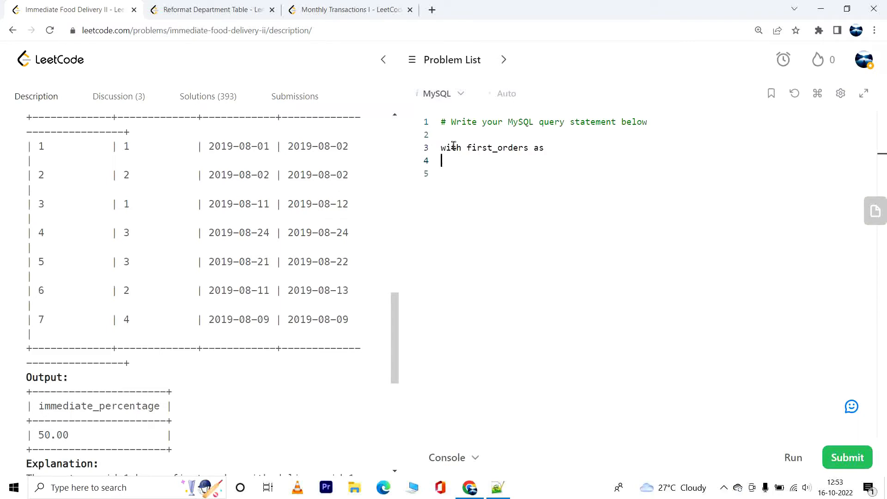
type("(")
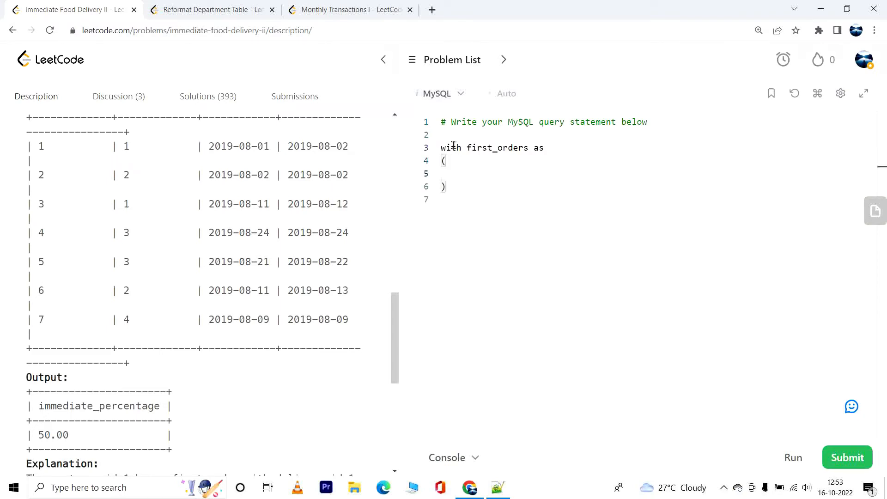
type("select cust")
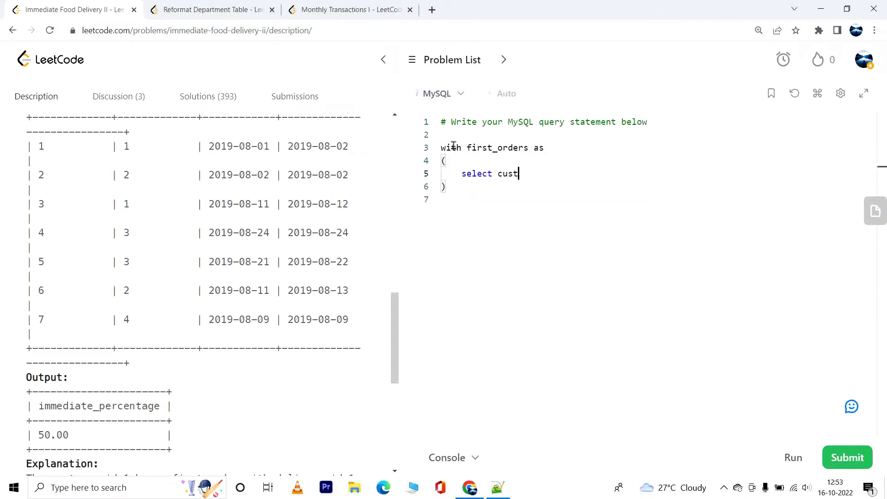
type("omer_id")
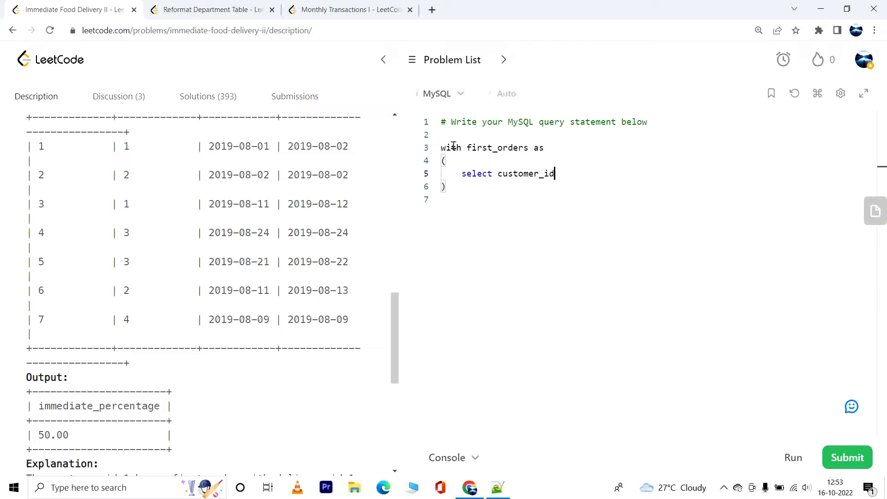
type(", min(")
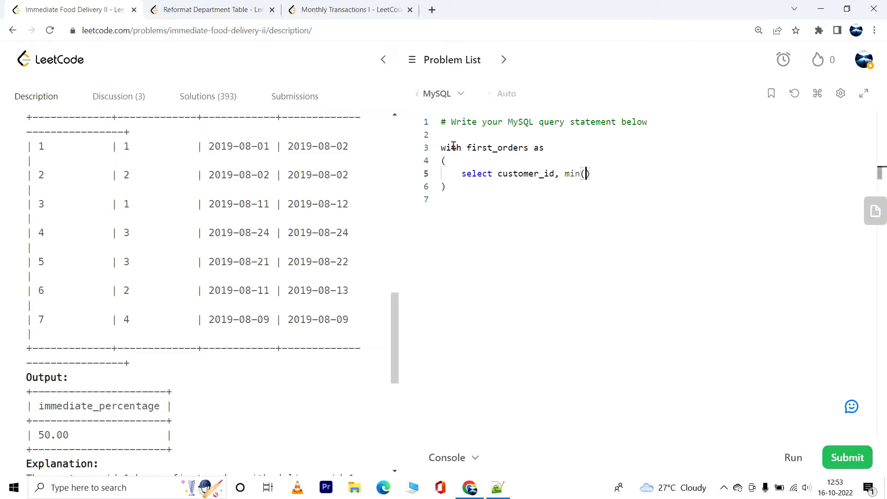
type("order")
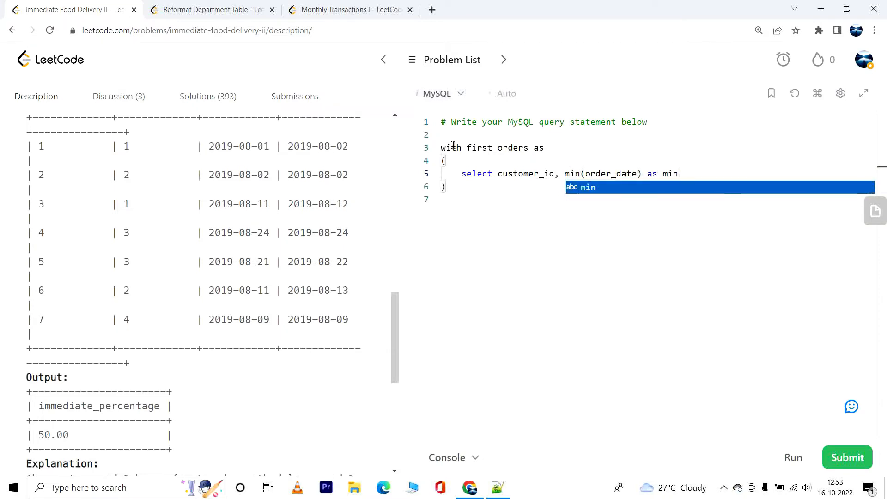
type("_date")
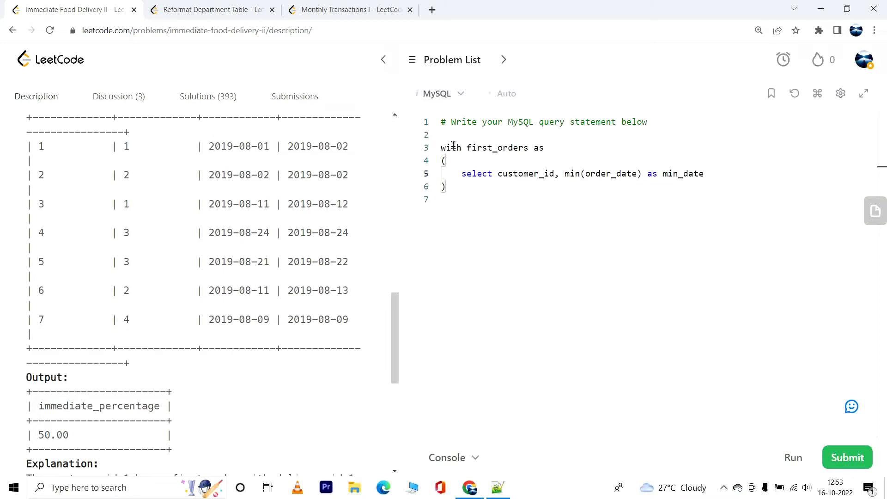
Finish the CTE with from delivery grouped by customer_id
type("from")
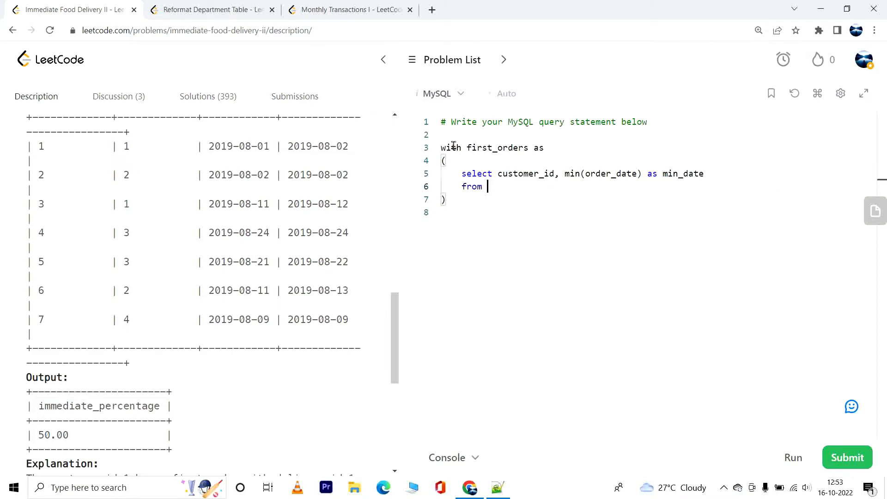
type("delivery")
type("g")
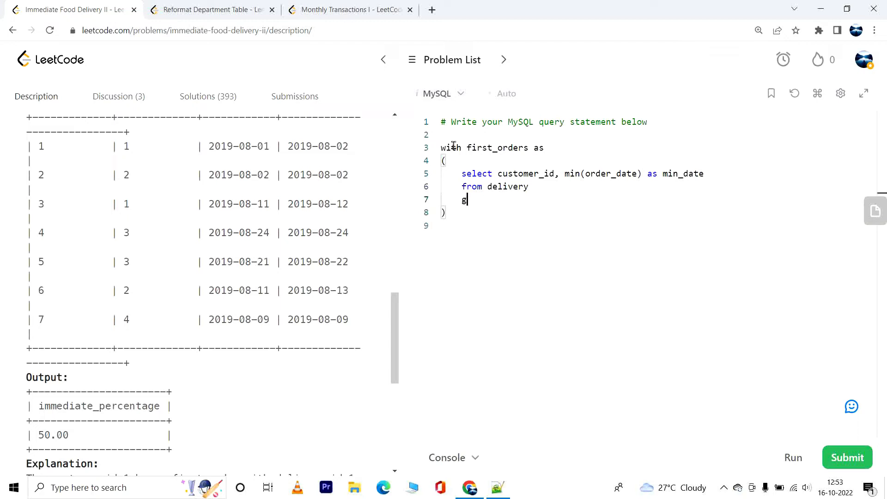
type("roup by")
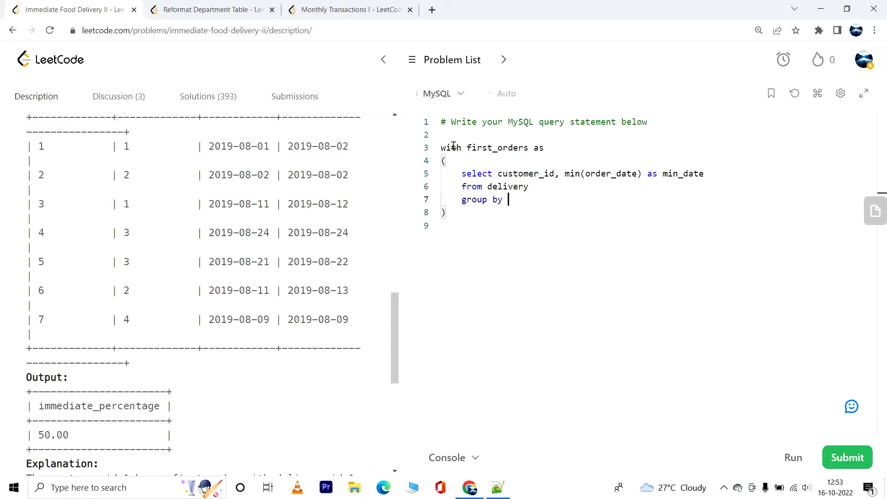
type("customer_id")
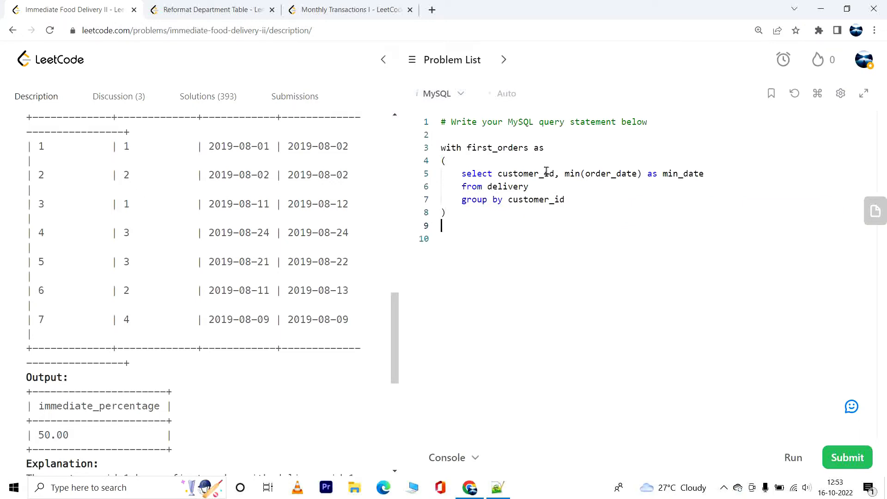
double_click(524, 173)
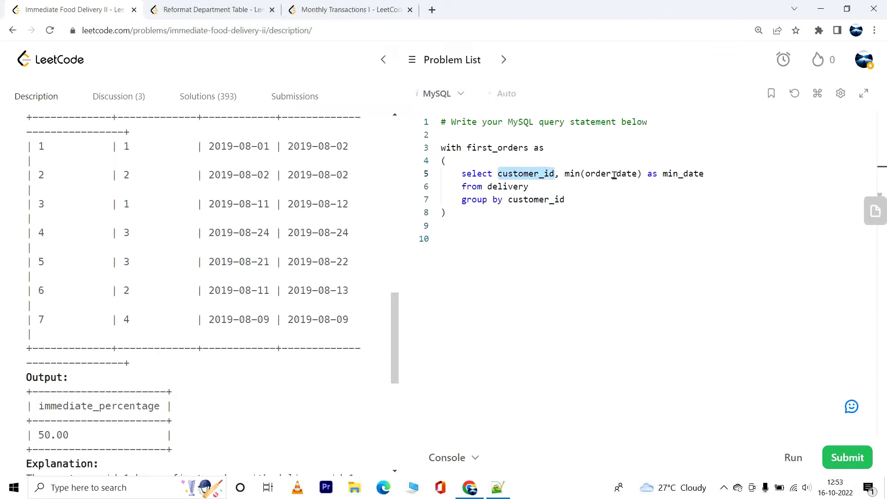
Write the final select summing case when min_date = customer_pref_delivery_date then 1 else 0
type("se")
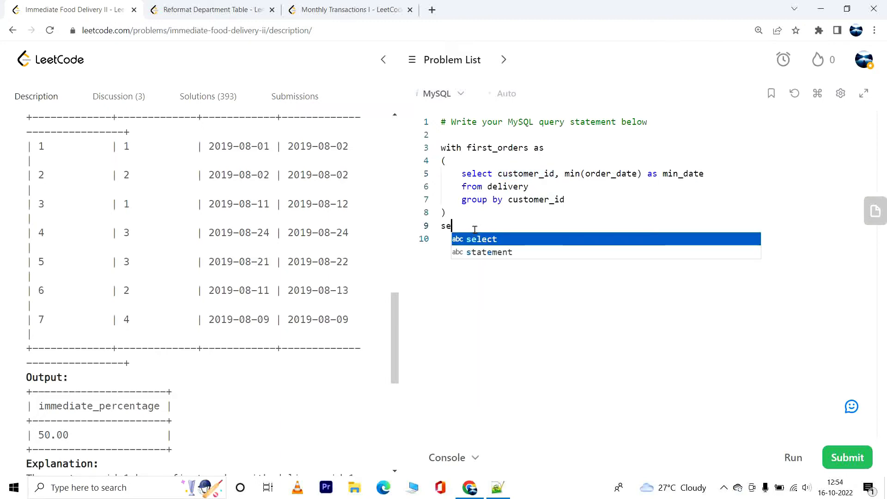
key("Tab")
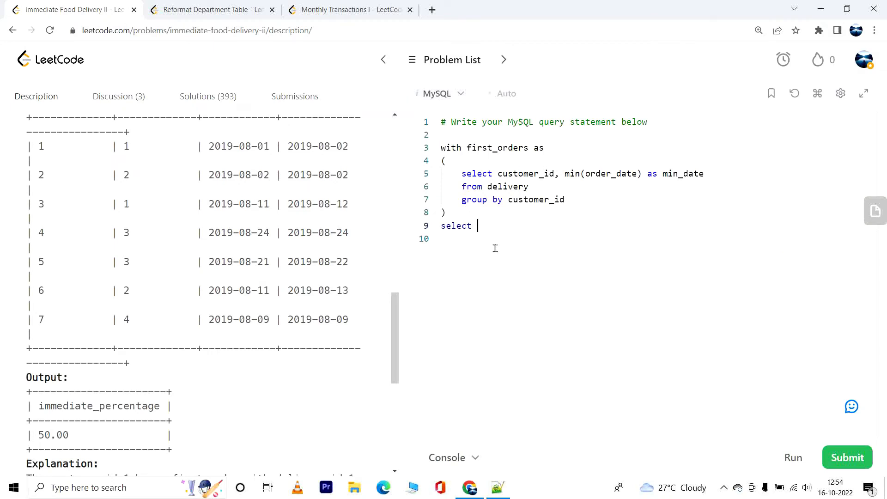
mouse_move(506, 231)
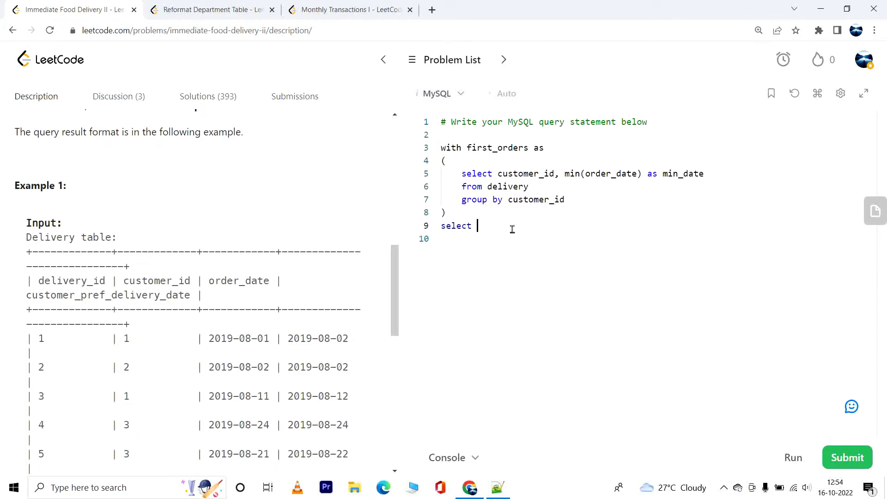
type("sum(c")
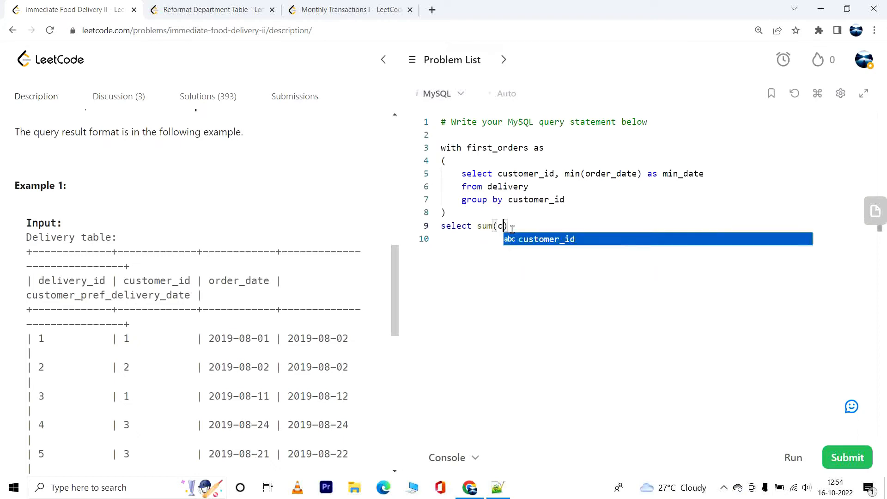
type("ase when")
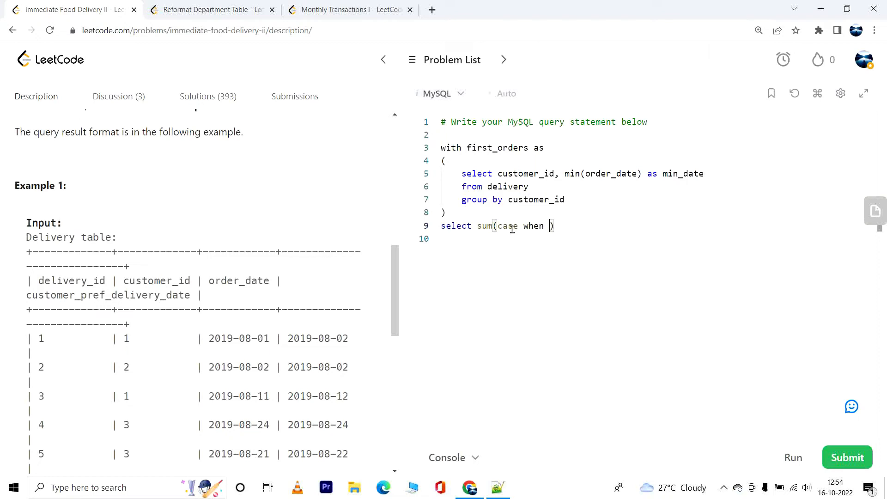
type("min_date")
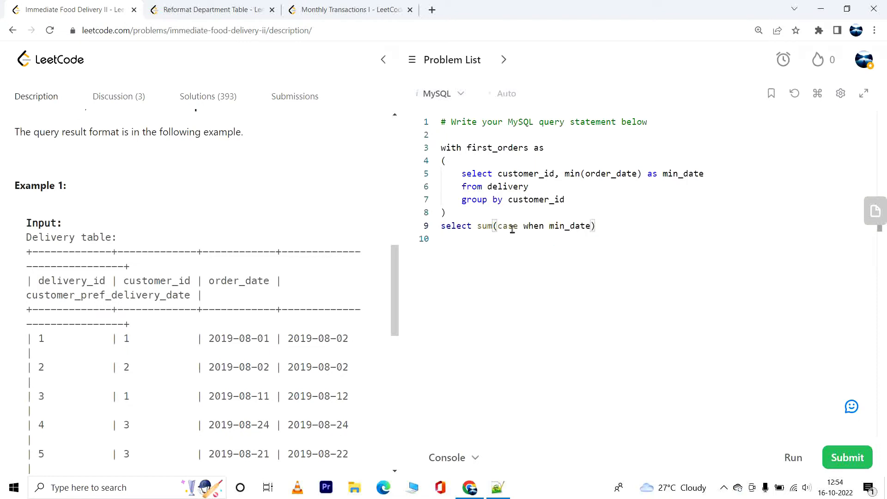
type("=")
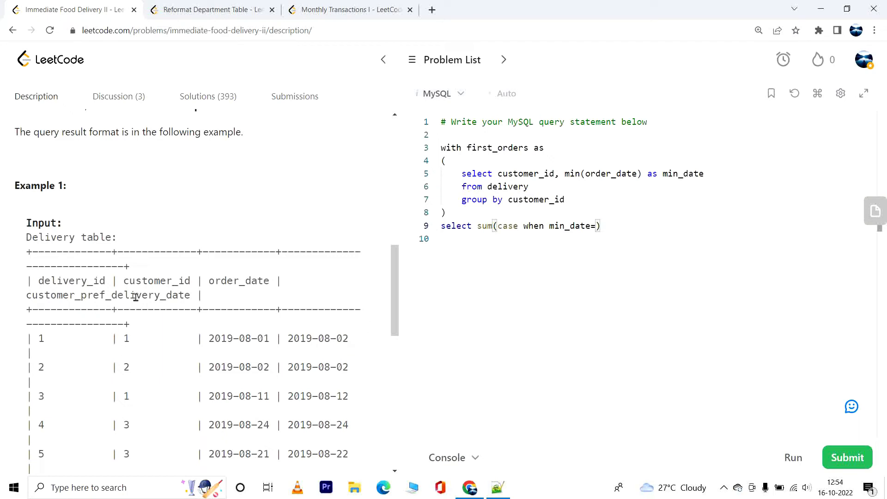
double_click(109, 295)
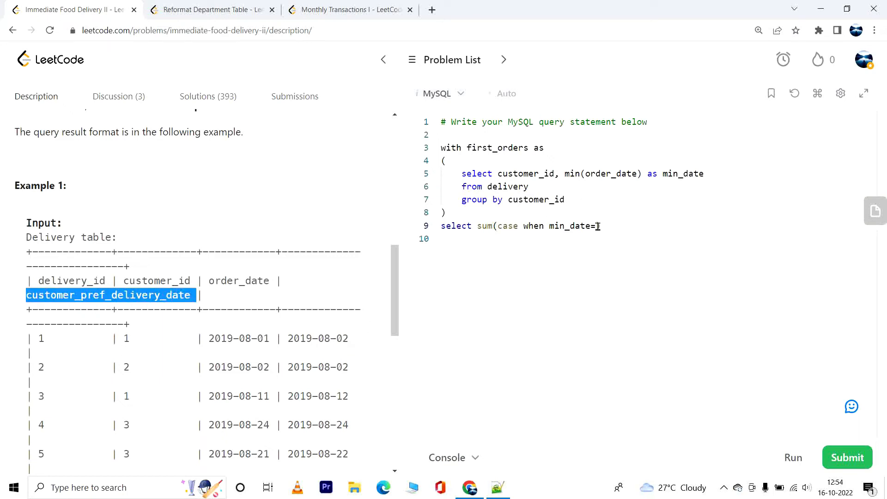
type("customer_pref_delivery_date )")
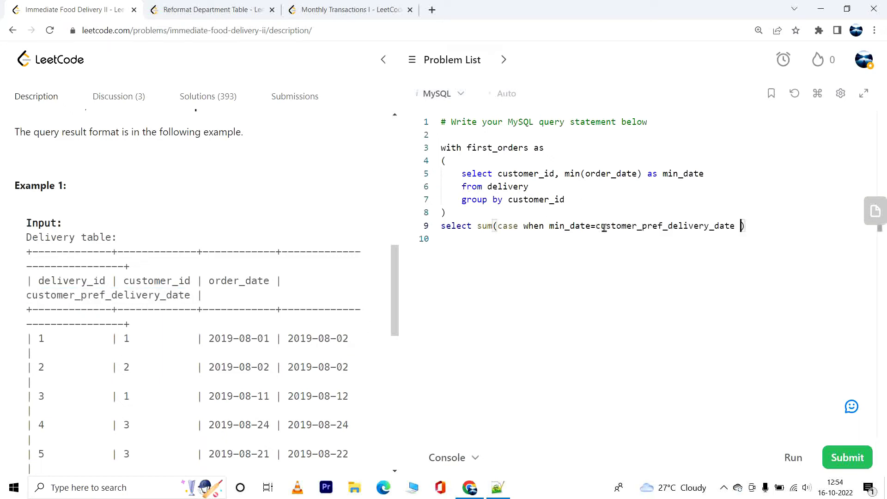
type("then 1")
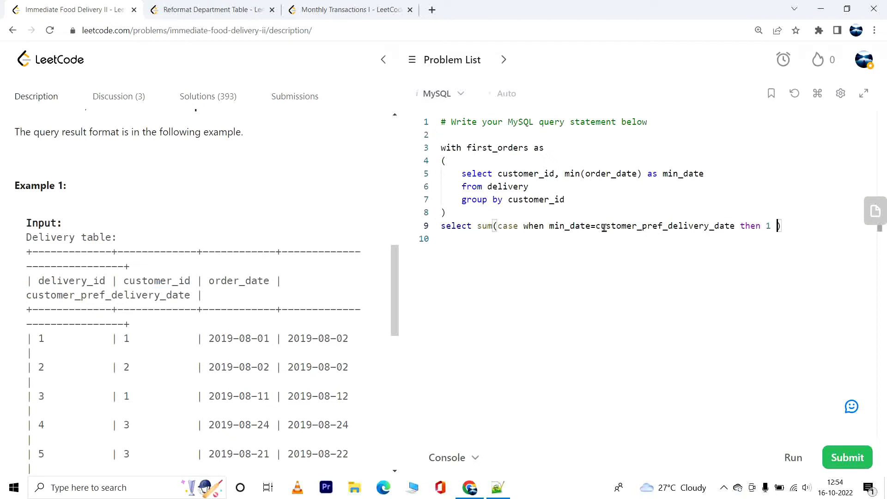
type("else 0")
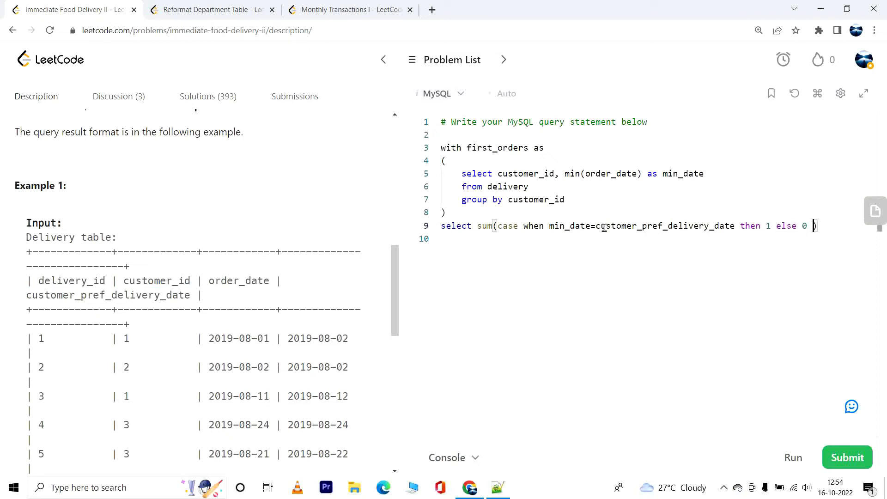
type("end)/")
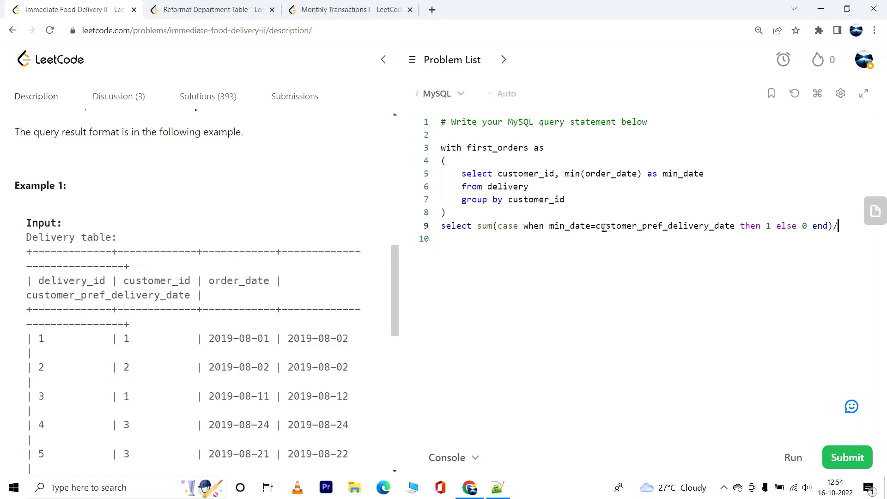
key("Enter")
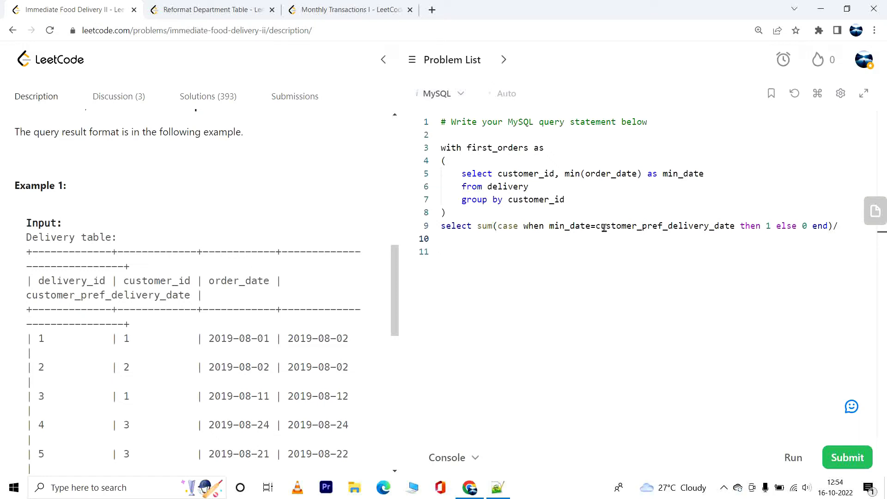
Divide the sum by count(distinct customer_id) and start the from clause
type("count")
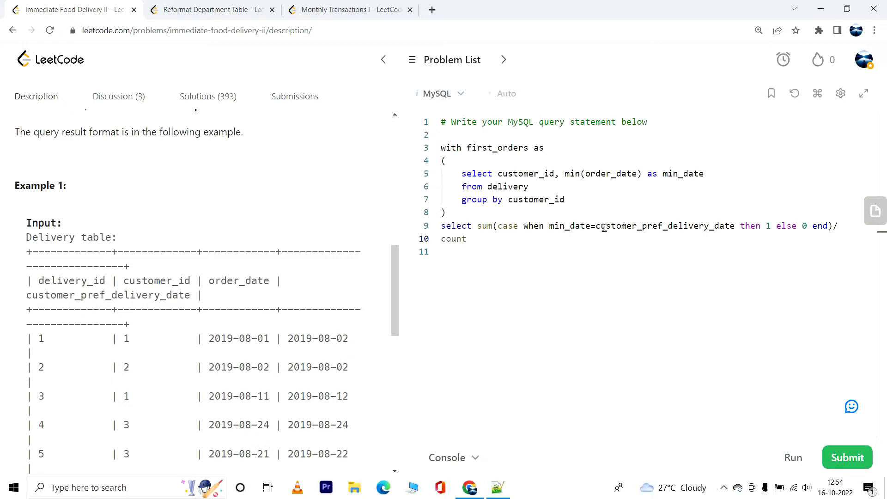
type("(dit")
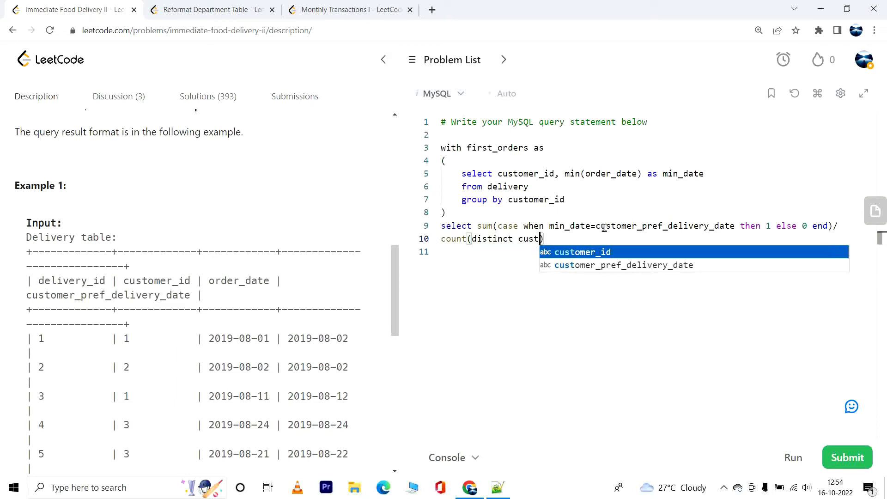
left_click(582, 252)
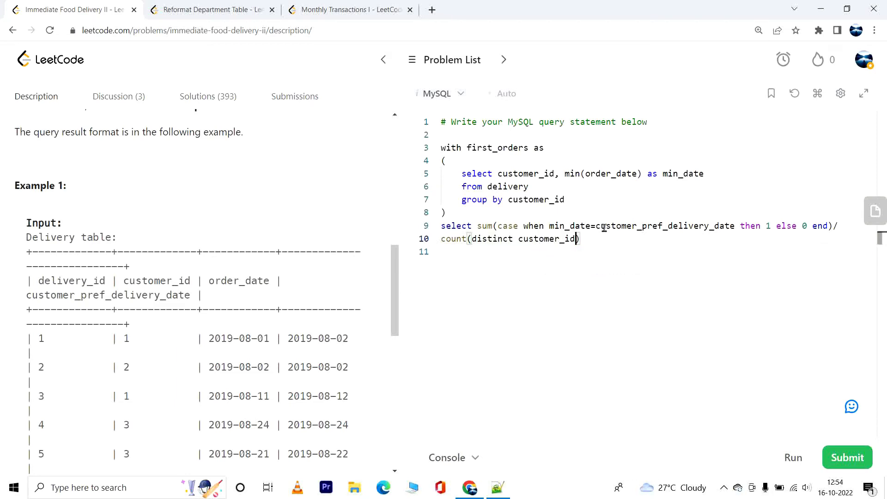
type("from first_orders fo join deli")
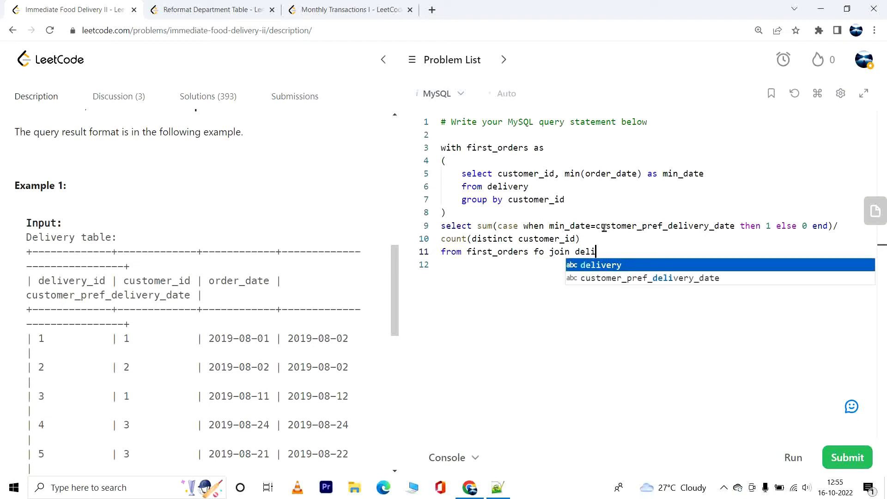
mouse_move(602, 226)
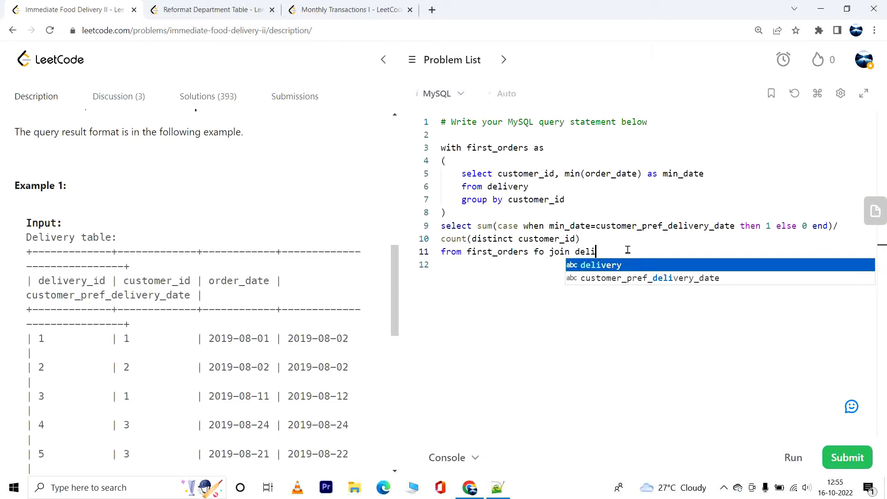
mouse_move(620, 244)
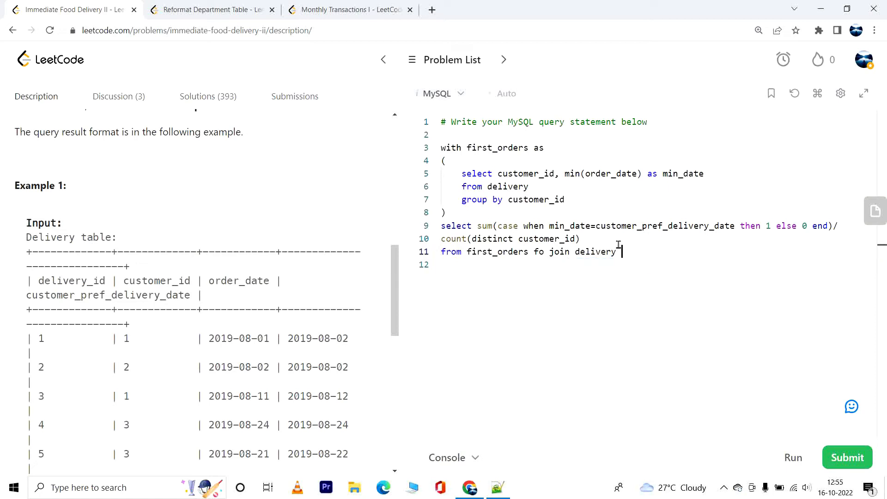
Join first_orders fo to delivery d on customer_id and min_date = order_date, ending with a semicolon
type("d")
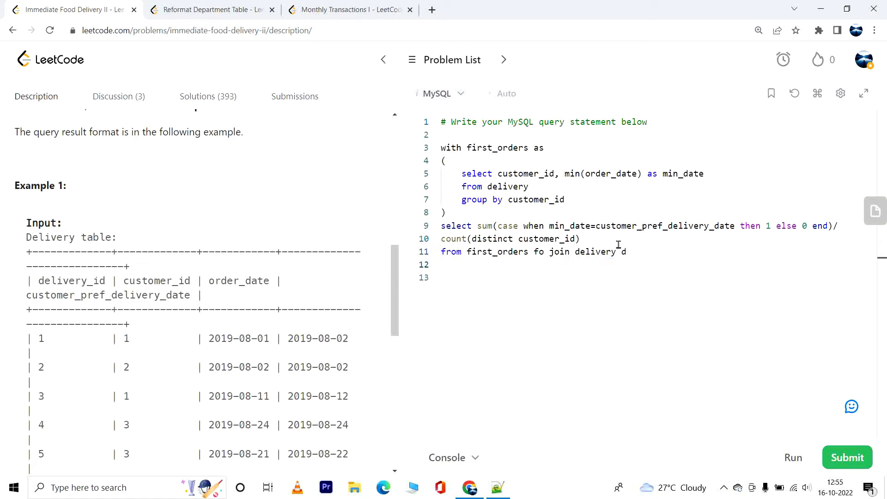
type("on fo")
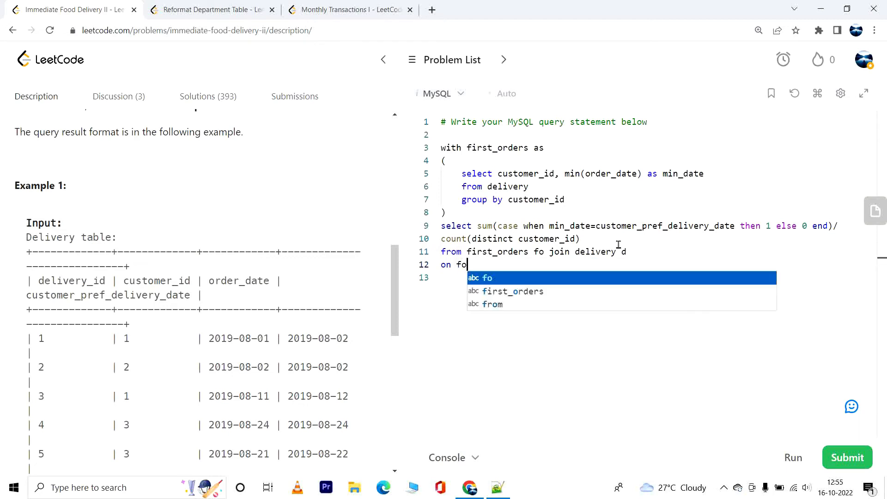
type(".")
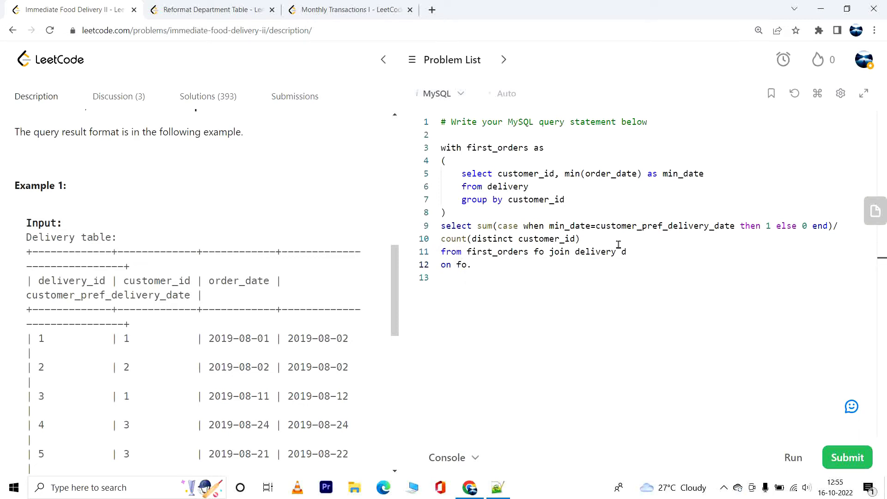
type("customer_id")
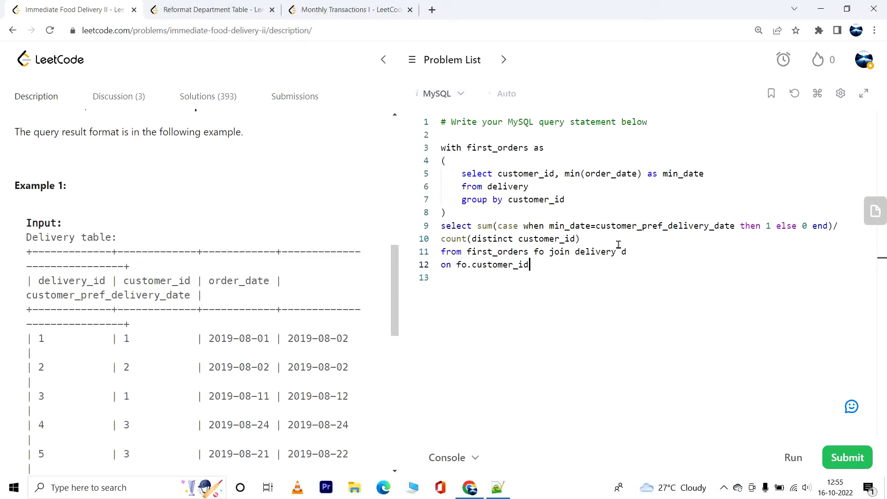
type("=d.customer_id")
type("and")
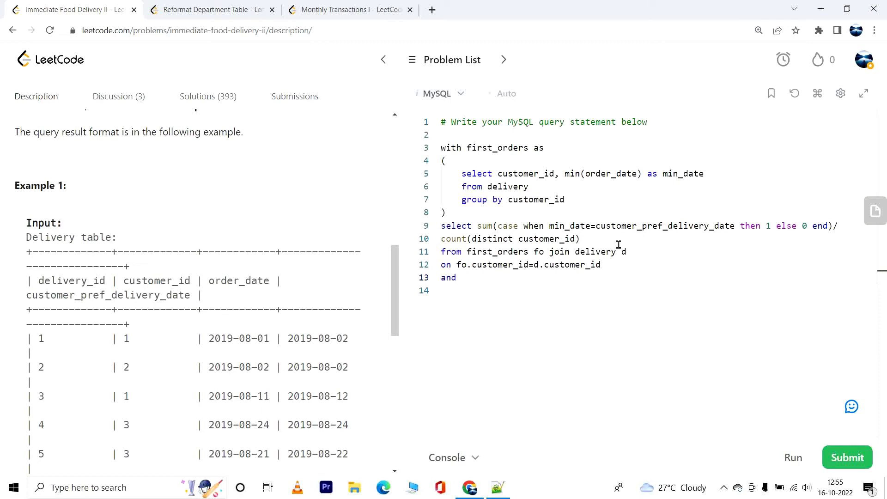
type("fo.")
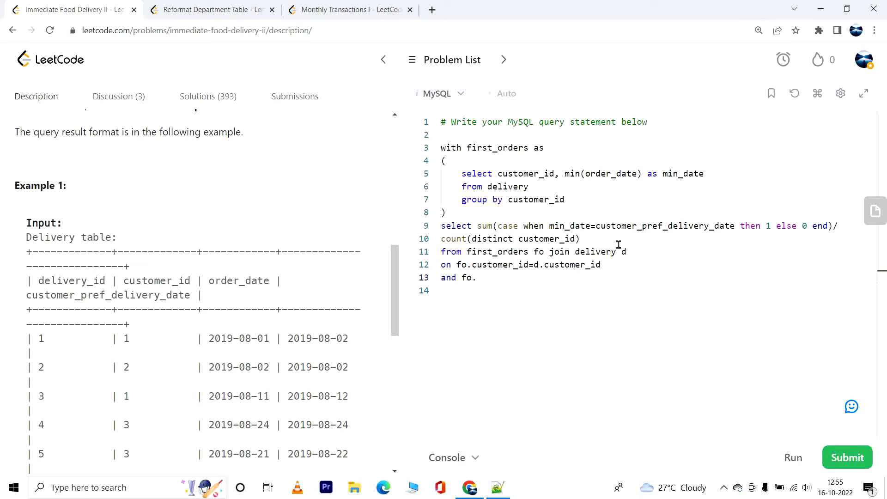
type("min_date=d")
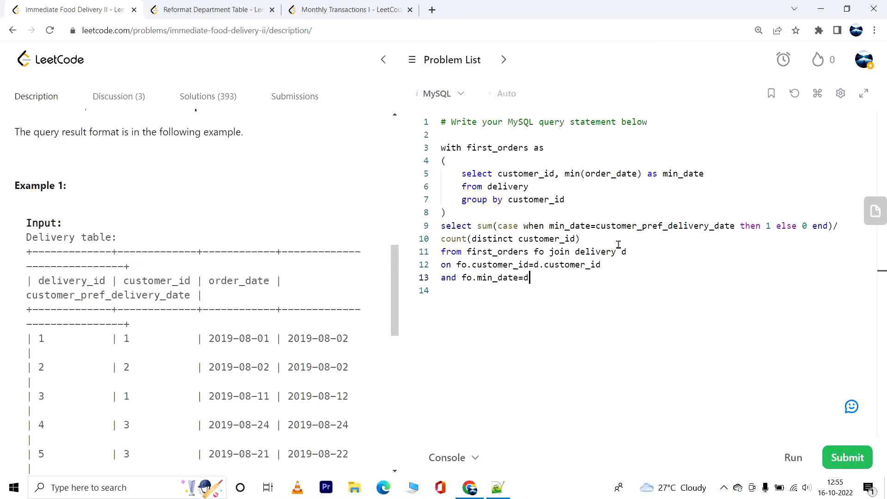
type(".order_date")
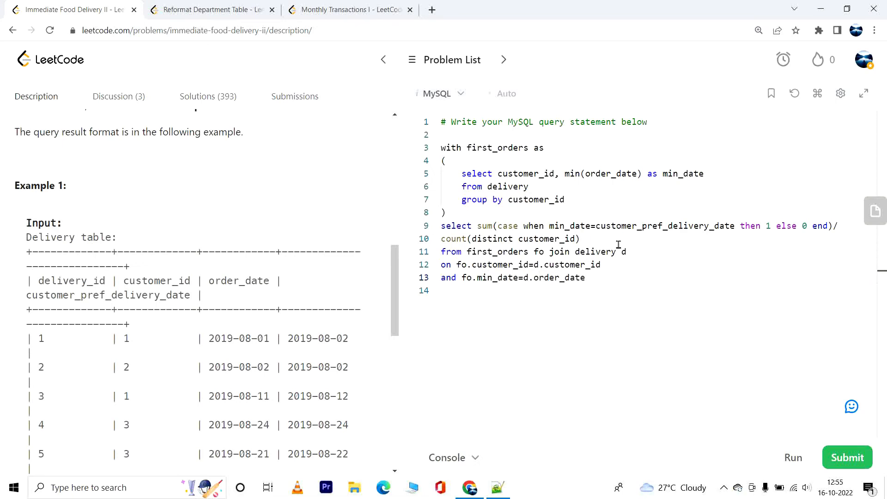
type(";")
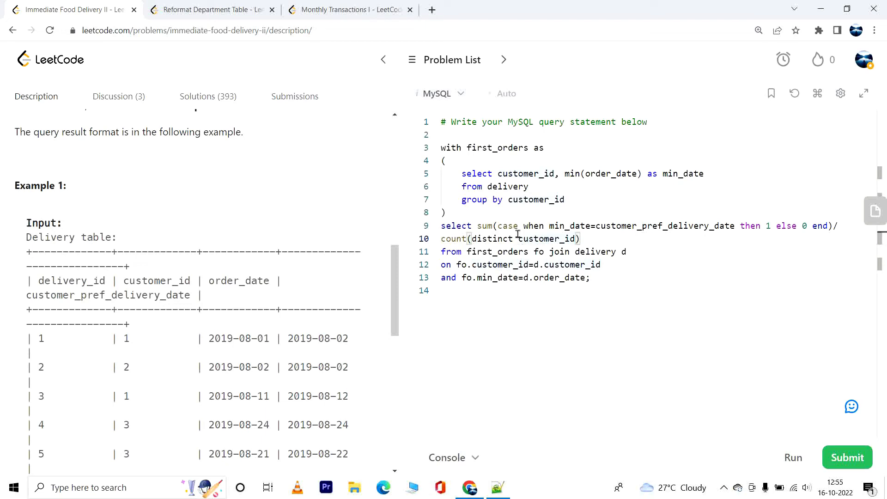
Qualify the counted customer_id with fo. and wrap the ratio in round(...*100, 2)
double_click(545, 239)
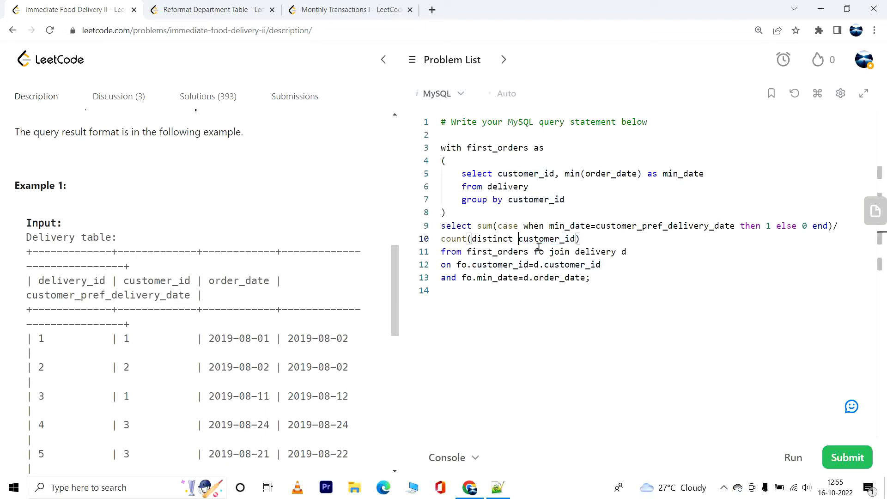
type("fo.")
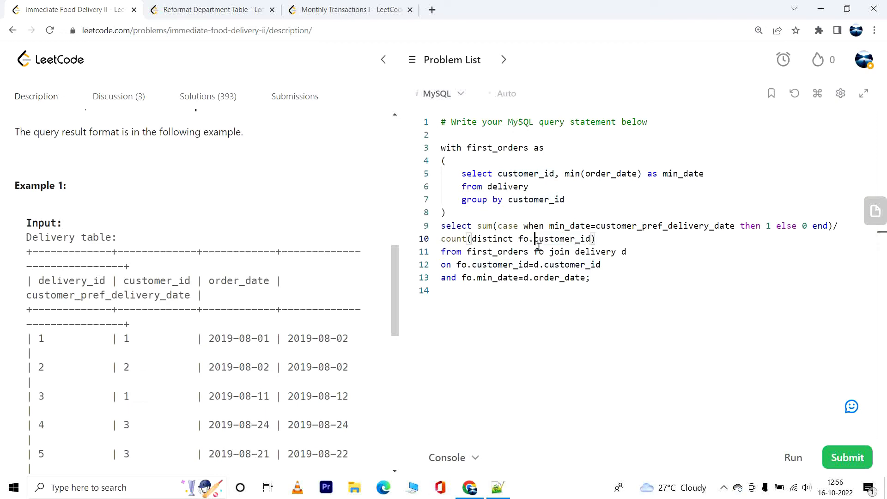
mouse_move(378, 261)
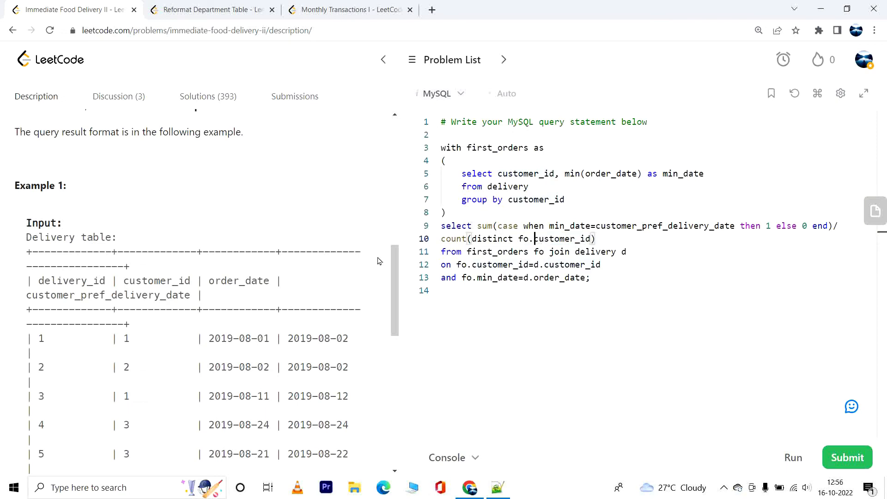
scroll("down", 3)
type("round(")
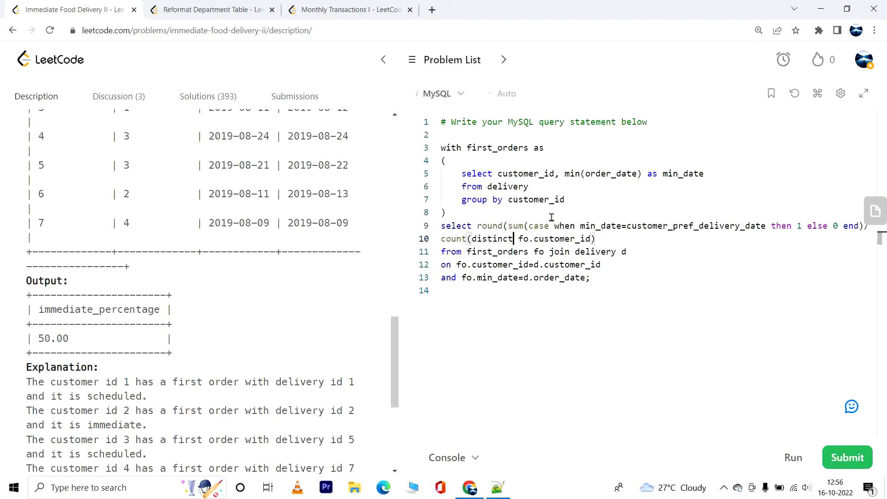
type(",")
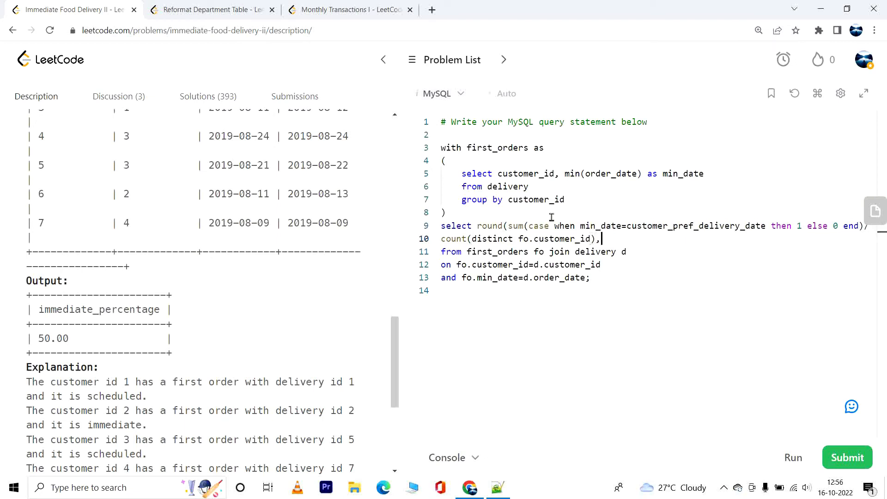
type("2)")
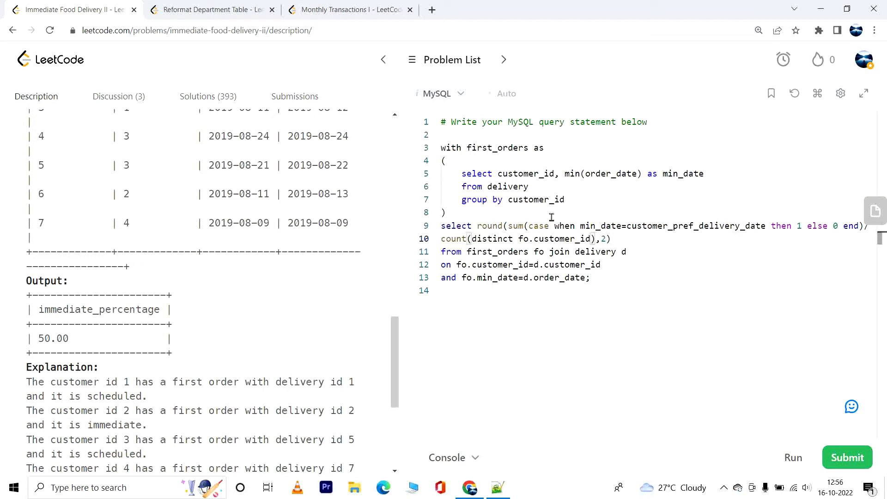
type("*100")
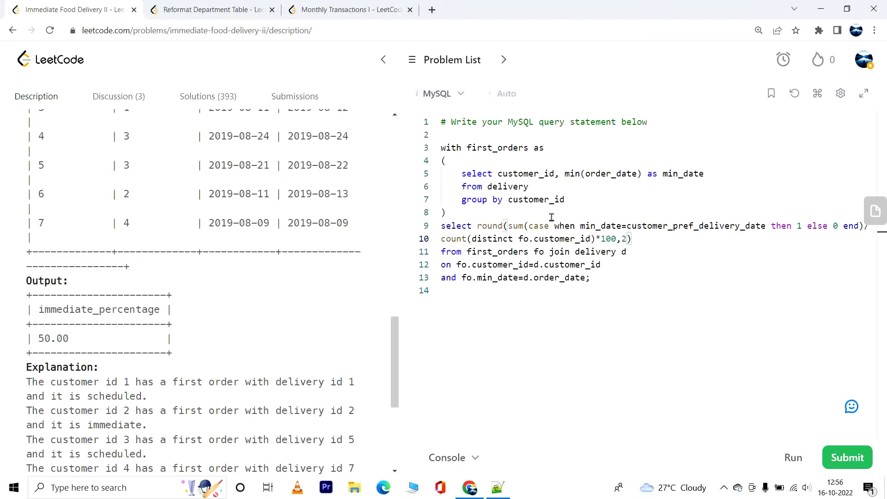
Alias the result as immediate_percentage, run it on the example case and submit
double_click(100, 310)
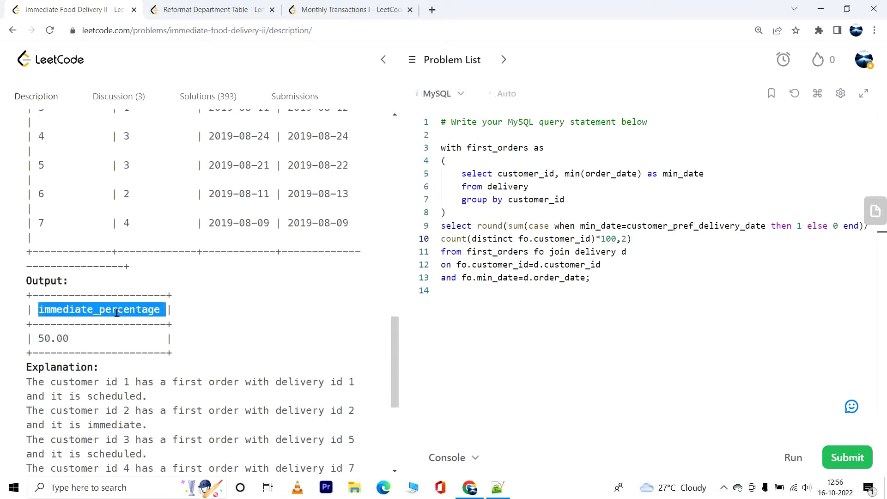
left_click(810, 244)
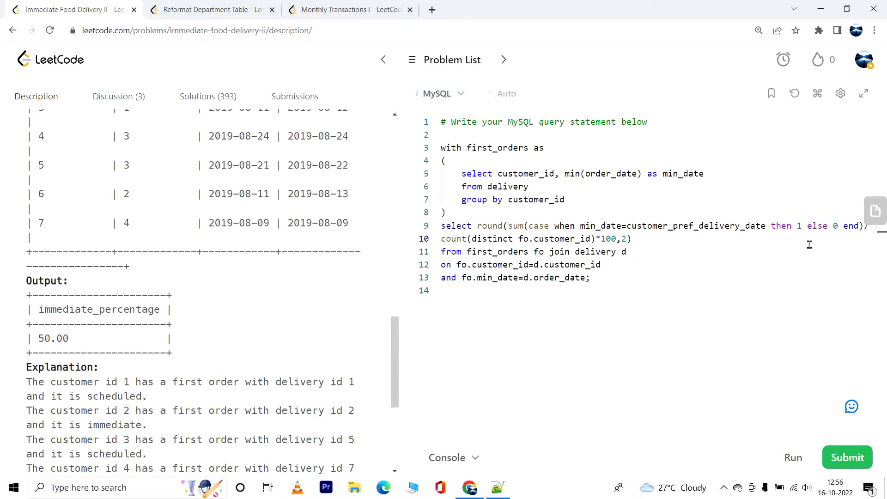
type("immediate_percentage")
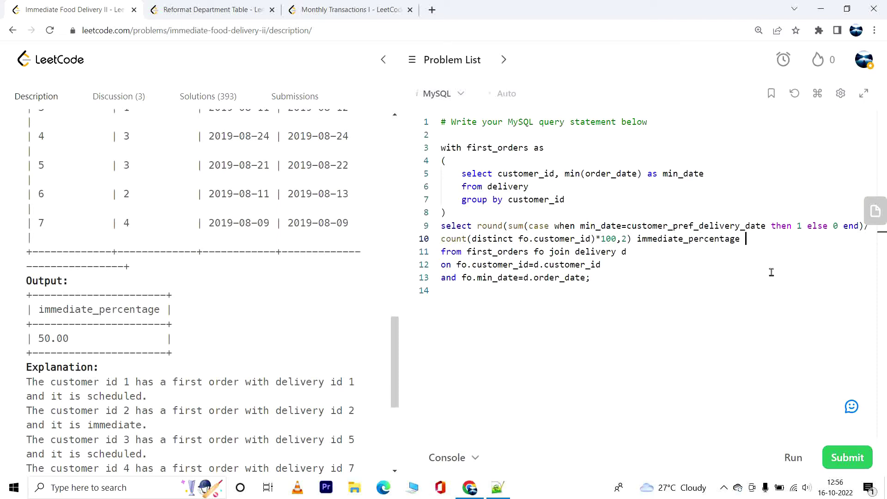
mouse_move(469, 252)
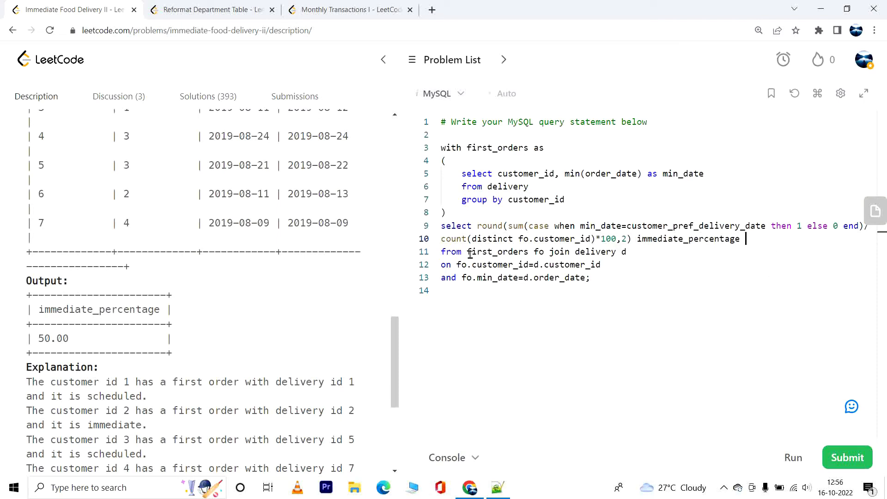
left_click(793, 457)
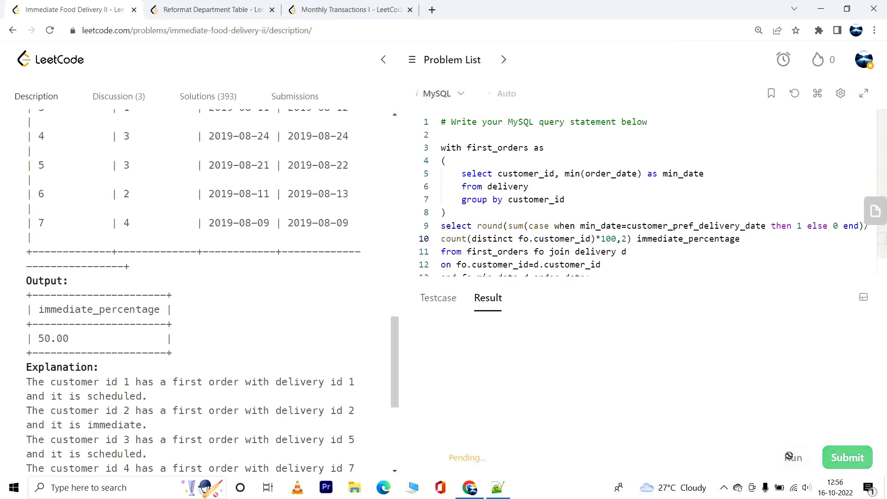
left_click(848, 457)
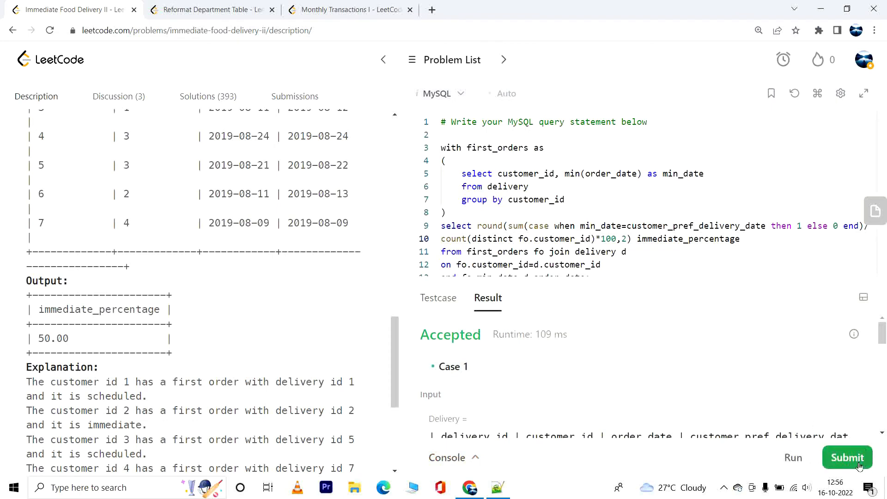
Submit the solution for judging, then return to the problem description after it is Accepted
left_click(847, 458)
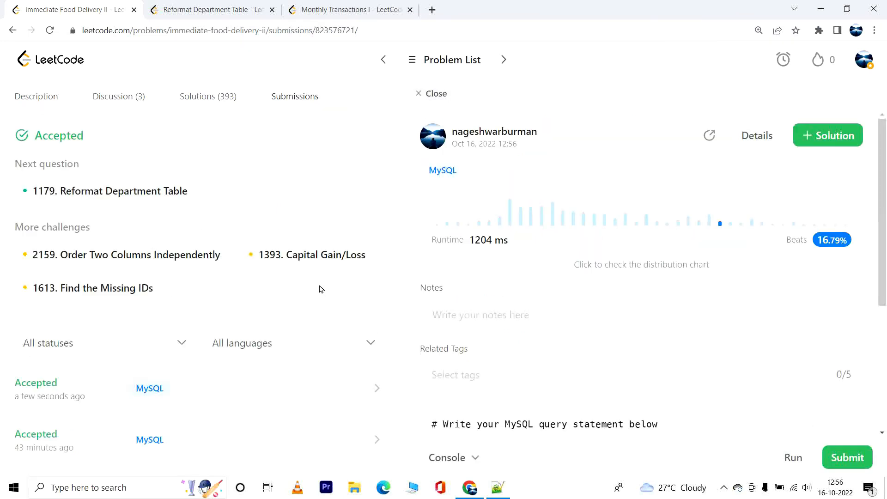
mouse_move(811, 251)
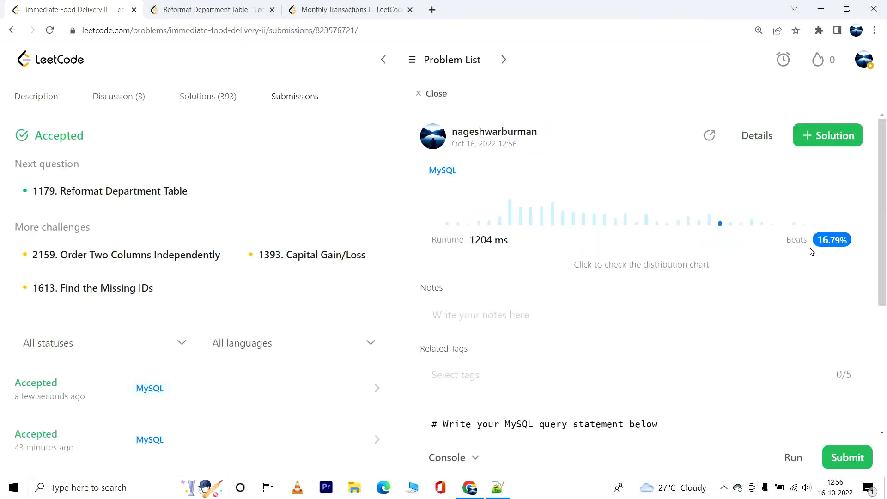
mouse_move(230, 437)
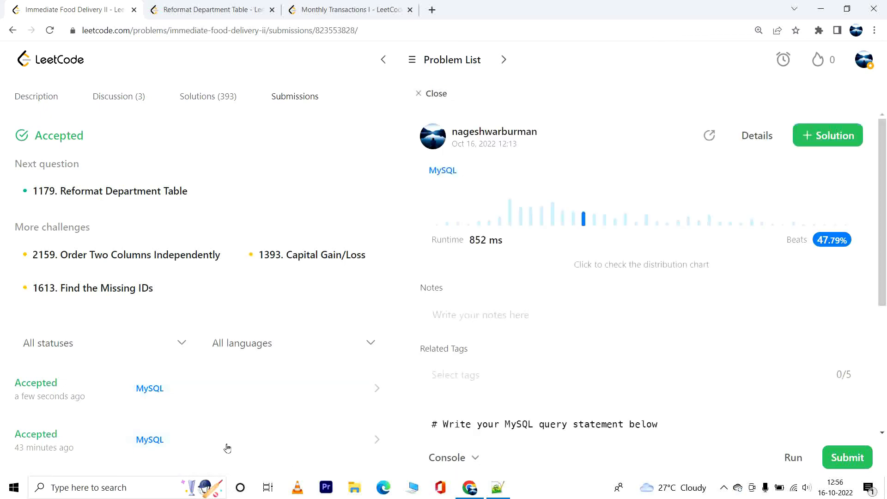
mouse_move(838, 249)
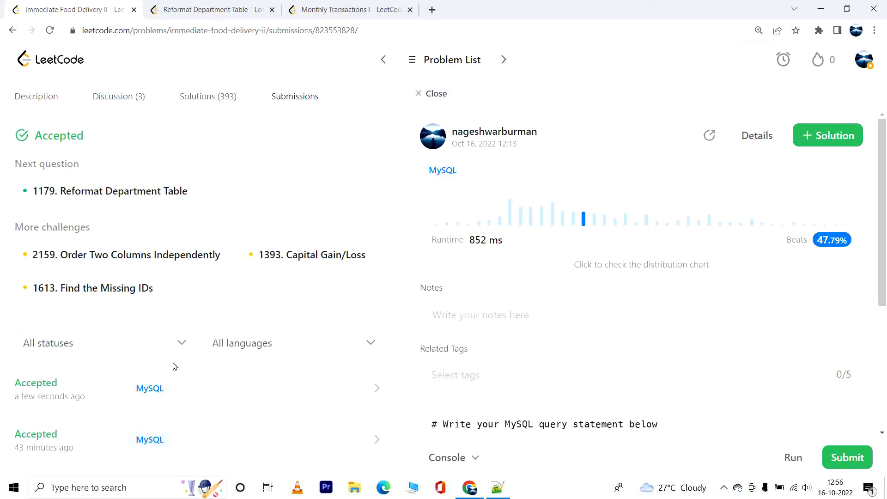
mouse_move(146, 267)
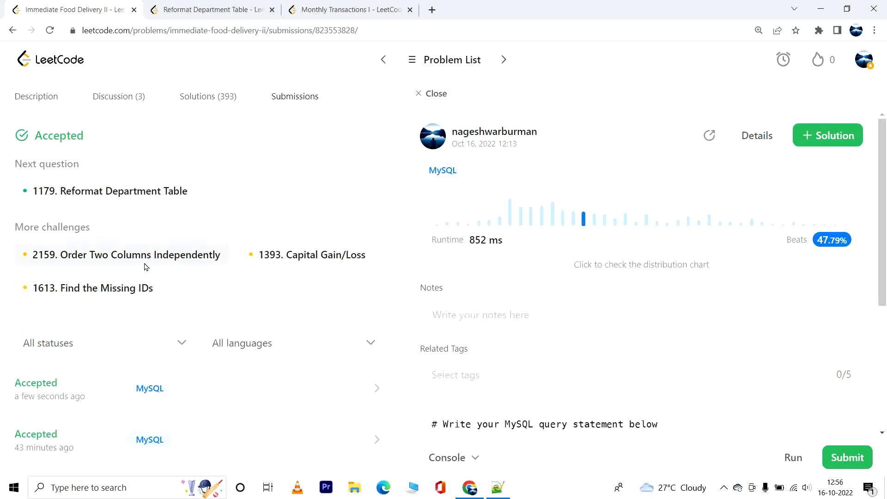
mouse_move(470, 302)
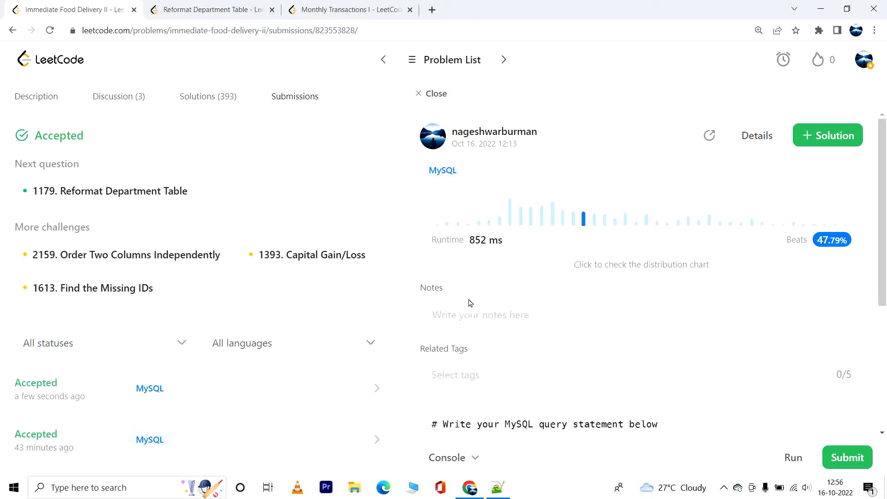
mouse_move(200, 311)
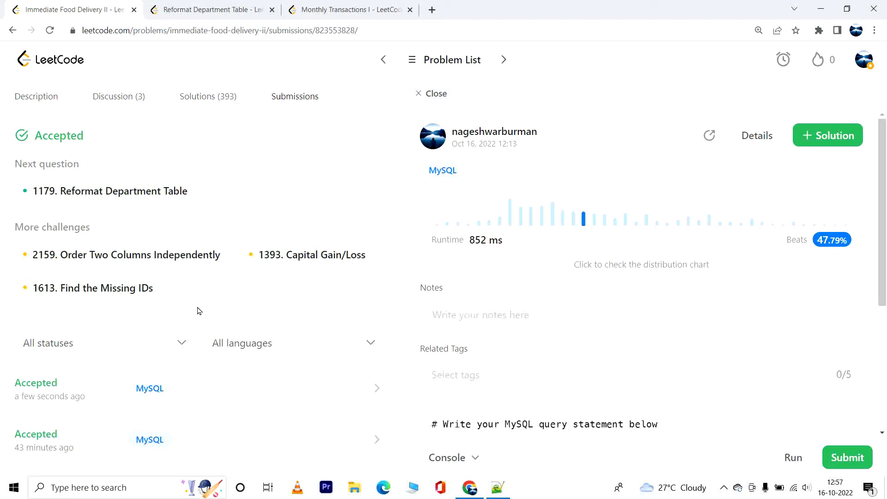
mouse_move(26, 98)
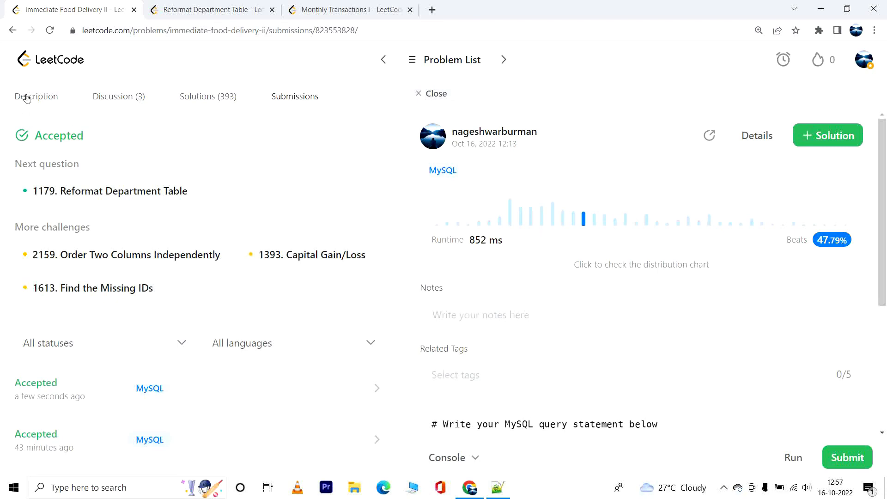
left_click(36, 97)
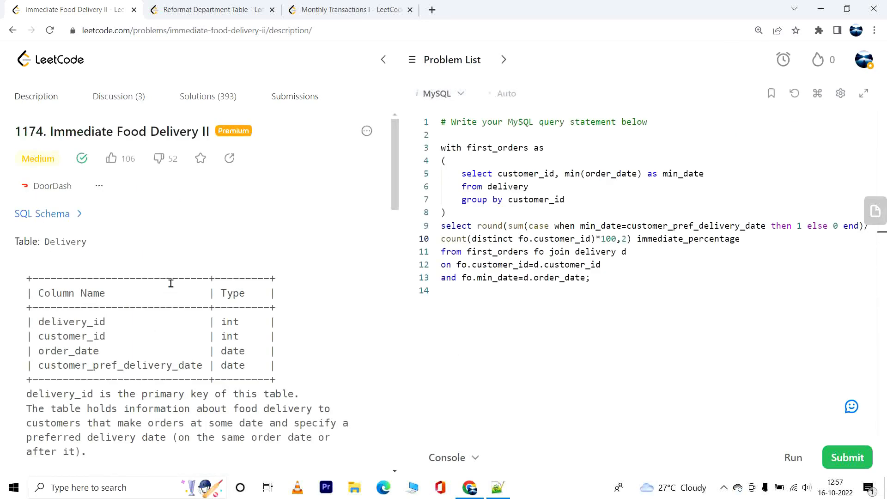